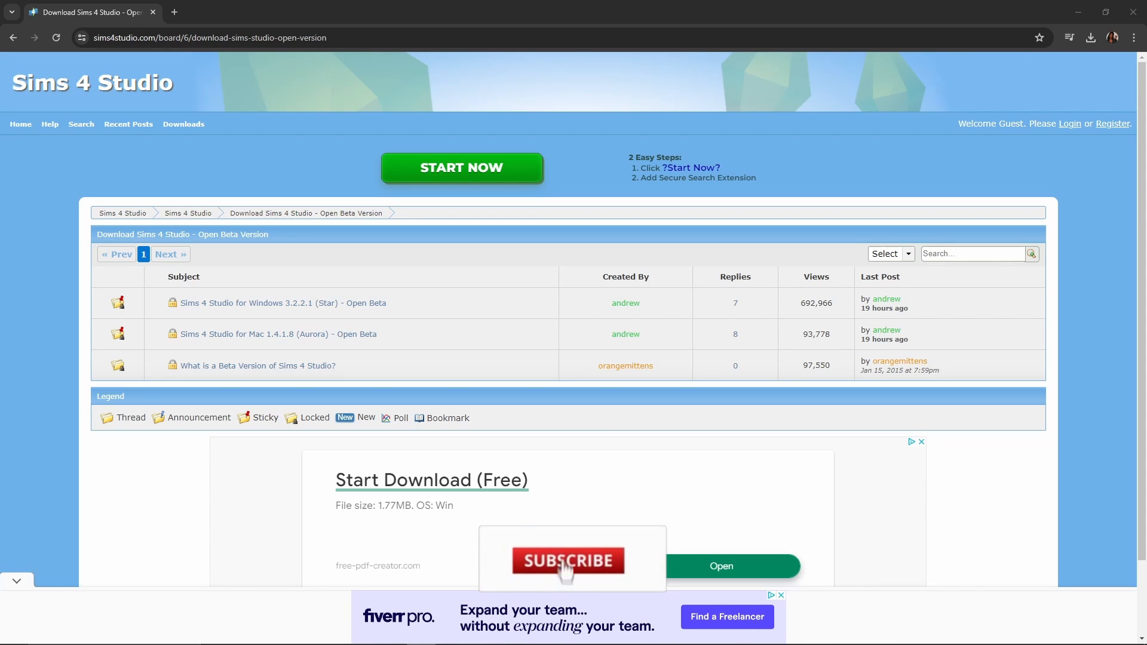
- Open the 'Sims 4 Studio for Windows 3.2.2.1 (Star) - Open Beta' thread and reveal its download links
{"action": "left_click", "coordinate": [568, 561]}
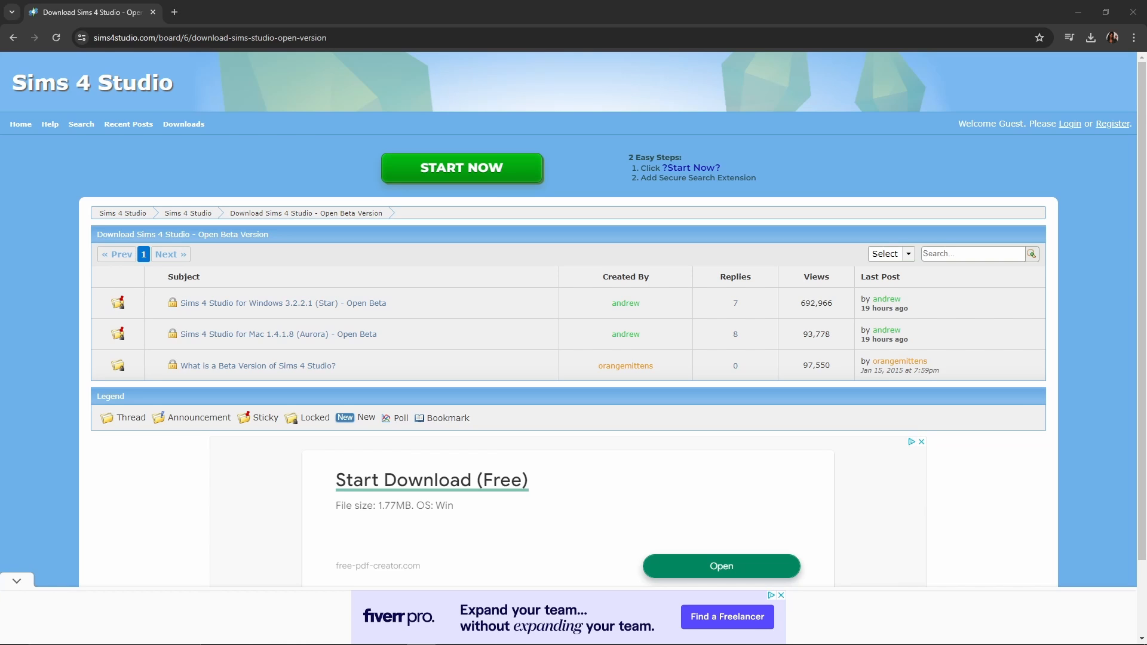
{"action": "mouse_move", "coordinate": [549, 169]}
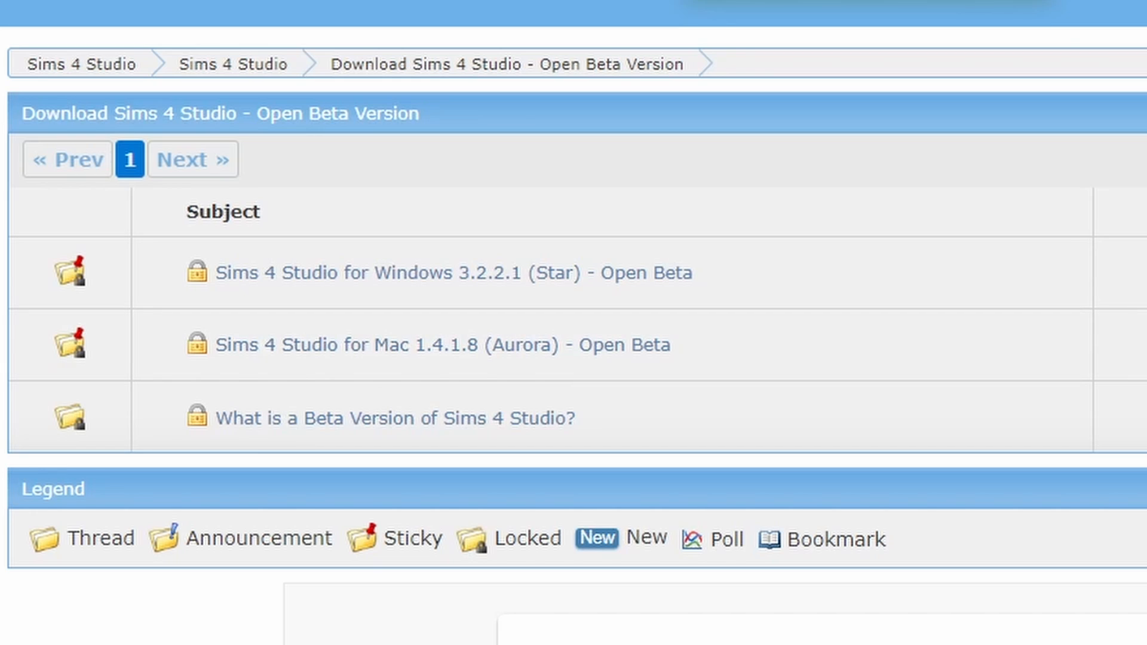
{"action": "mouse_move", "coordinate": [384, 281]}
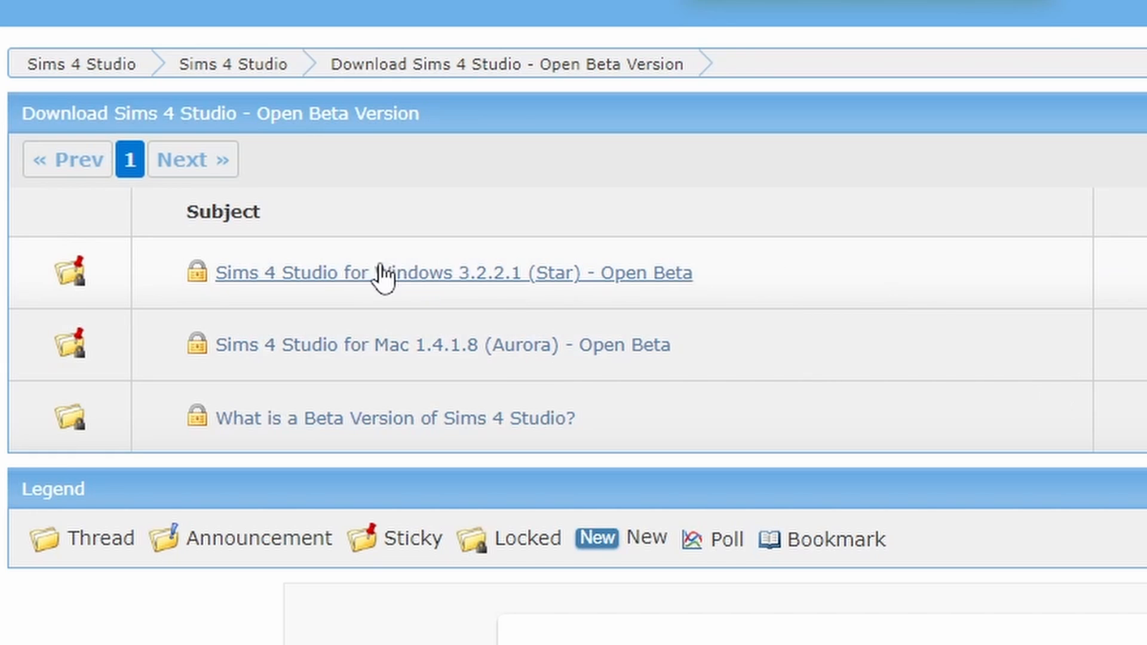
{"action": "mouse_move", "coordinate": [303, 310]}
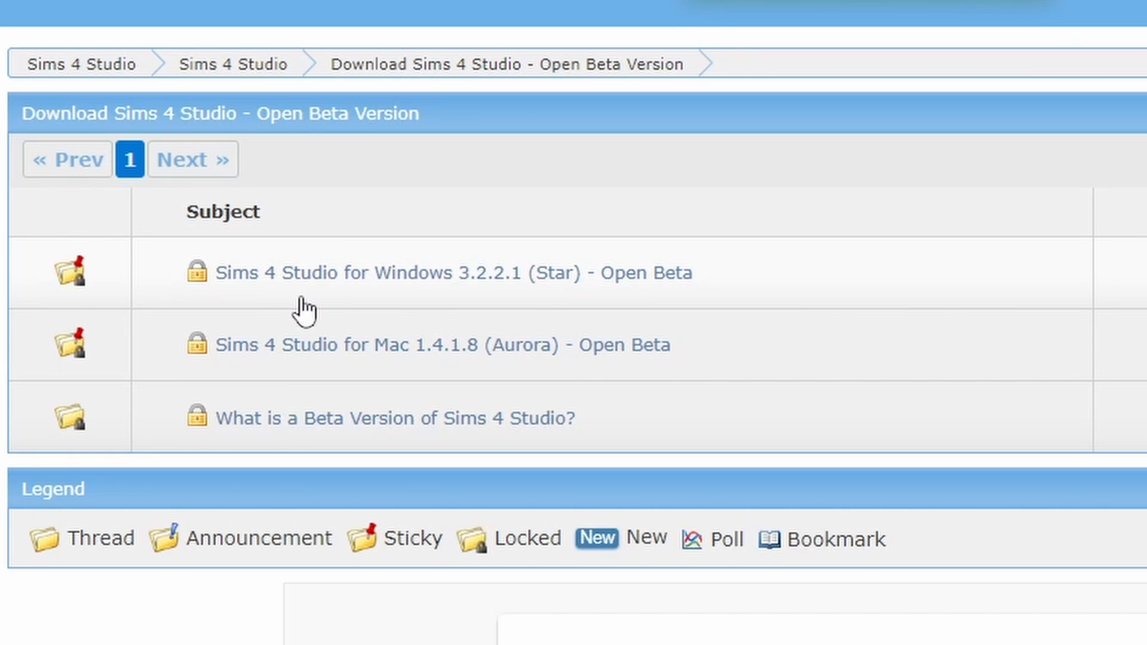
{"action": "mouse_move", "coordinate": [398, 293]}
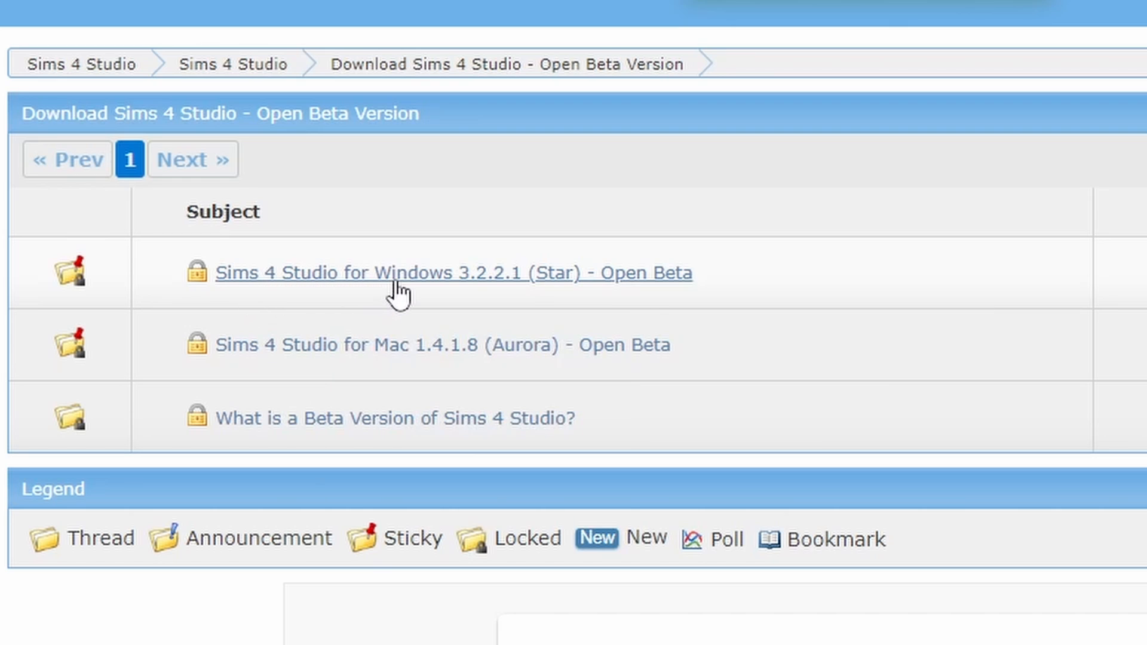
{"action": "mouse_move", "coordinate": [469, 285]}
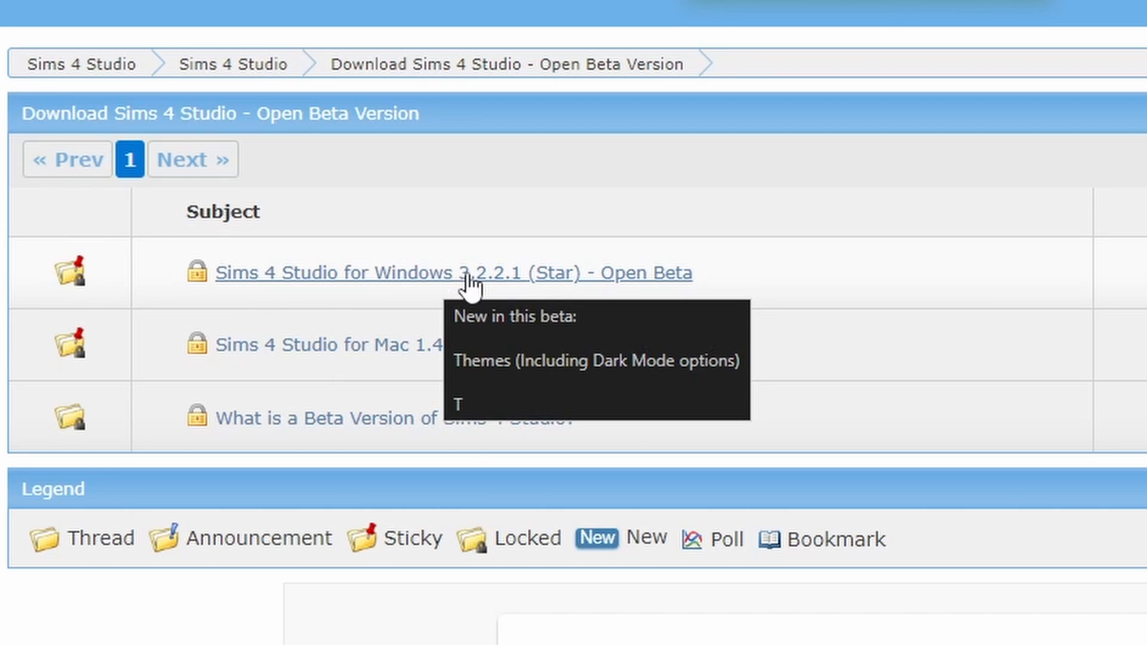
{"action": "mouse_move", "coordinate": [446, 345]}
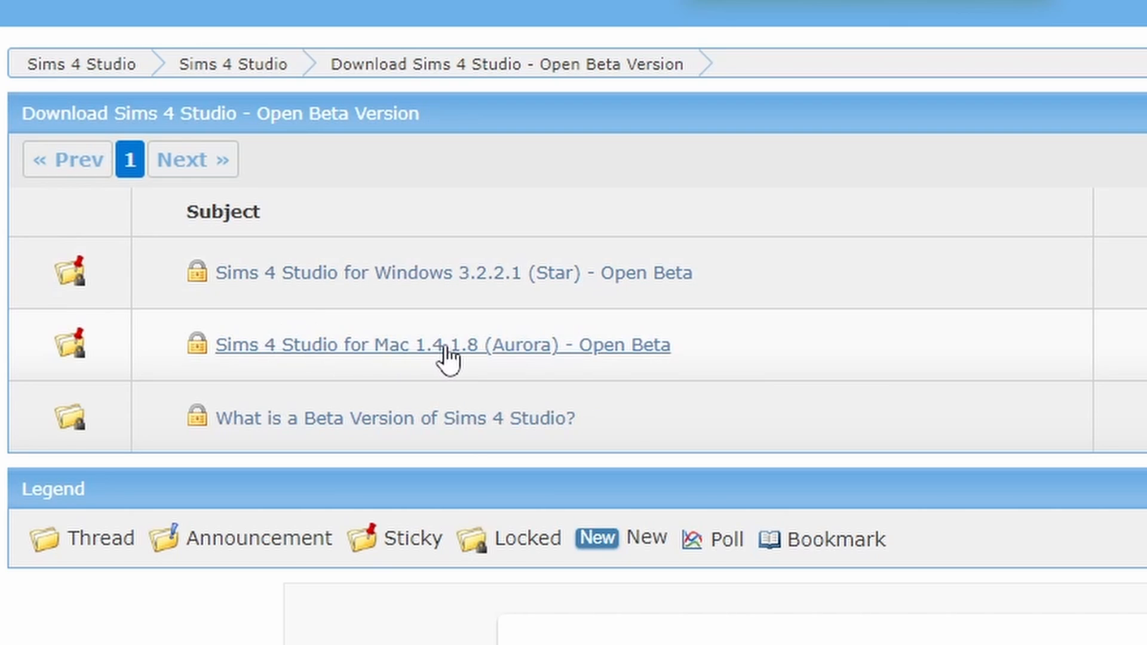
{"action": "mouse_move", "coordinate": [413, 286]}
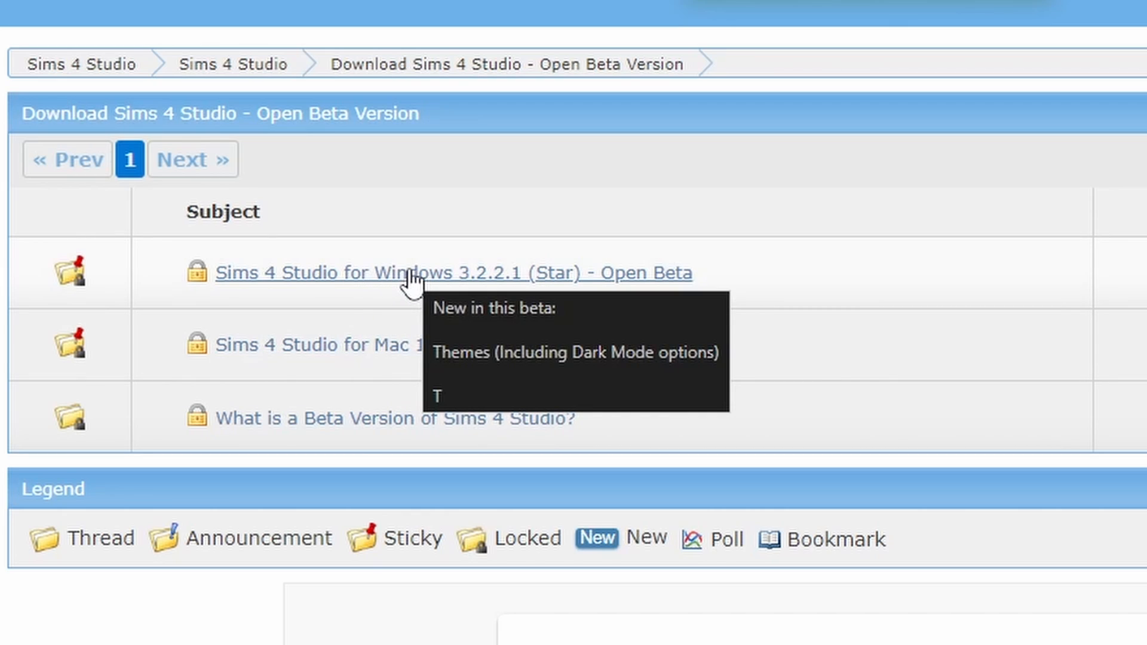
{"action": "mouse_move", "coordinate": [401, 288]}
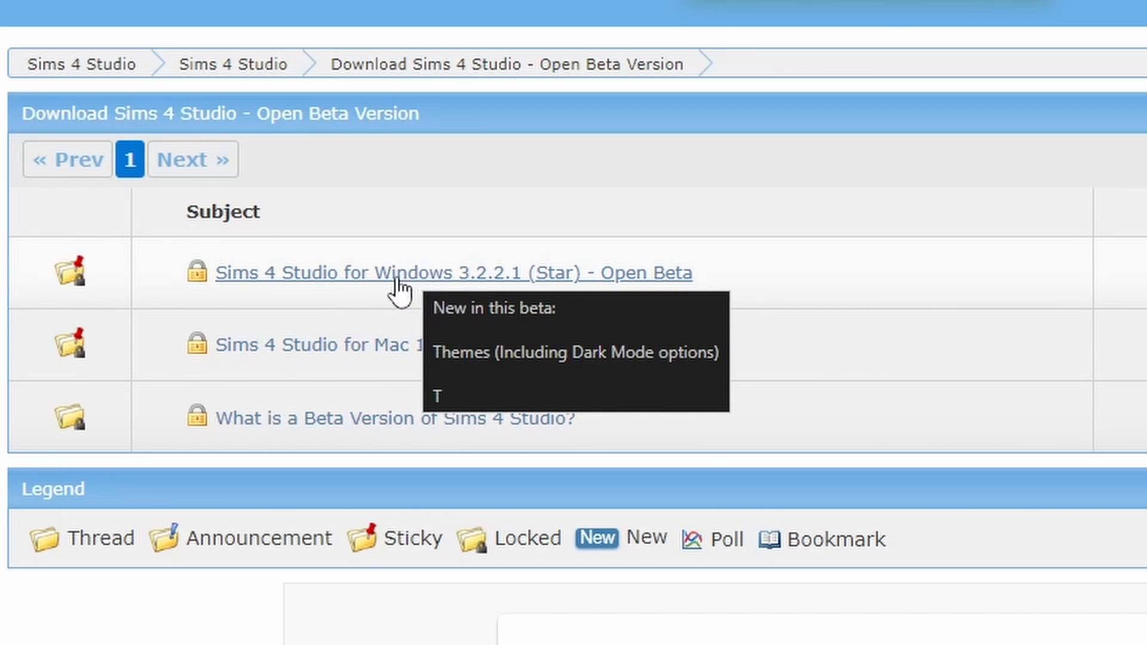
{"action": "mouse_move", "coordinate": [423, 291]}
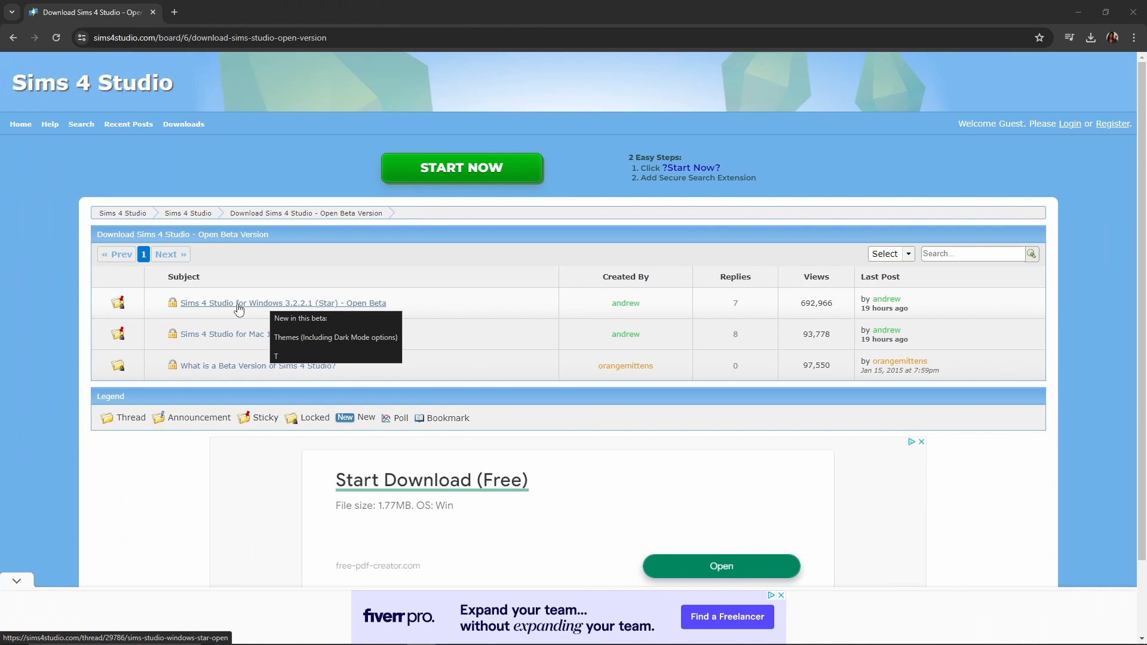
{"action": "left_click", "coordinate": [283, 303]}
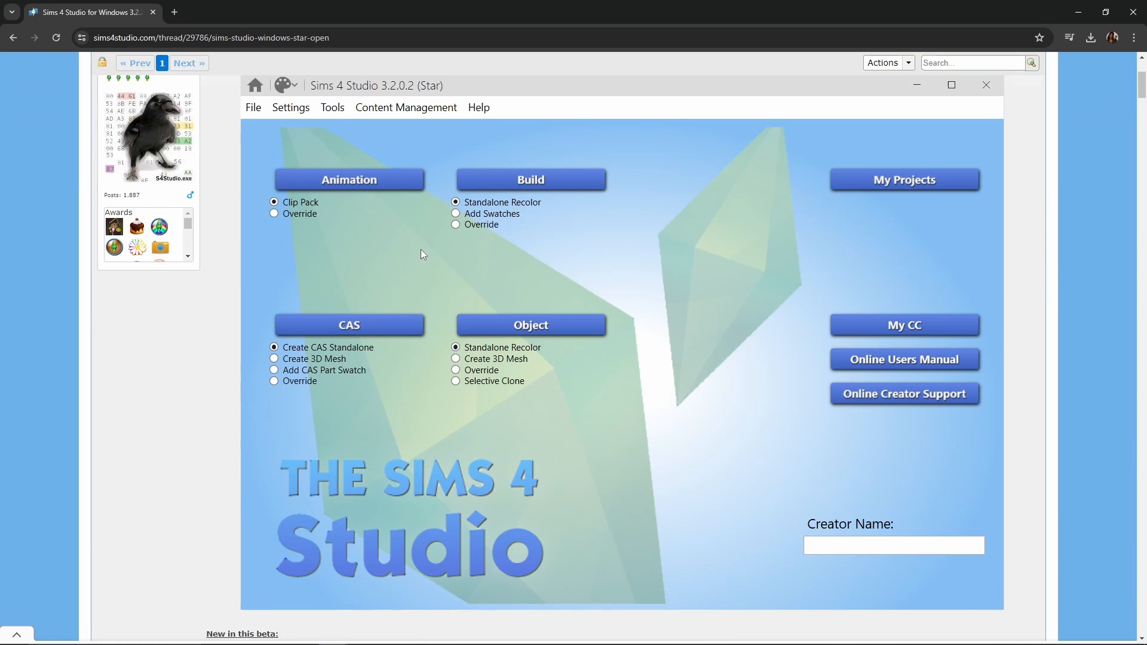
{"action": "scroll", "scroll_direction": "down", "scroll_amount": 3}
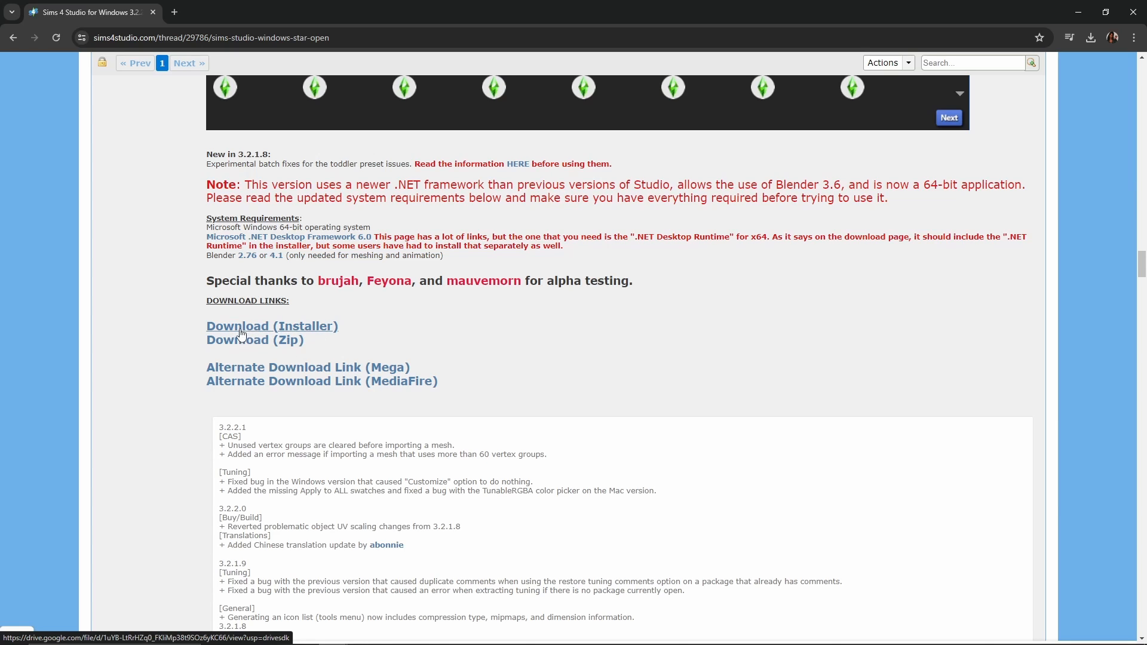
{"action": "mouse_move", "coordinate": [227, 345]}
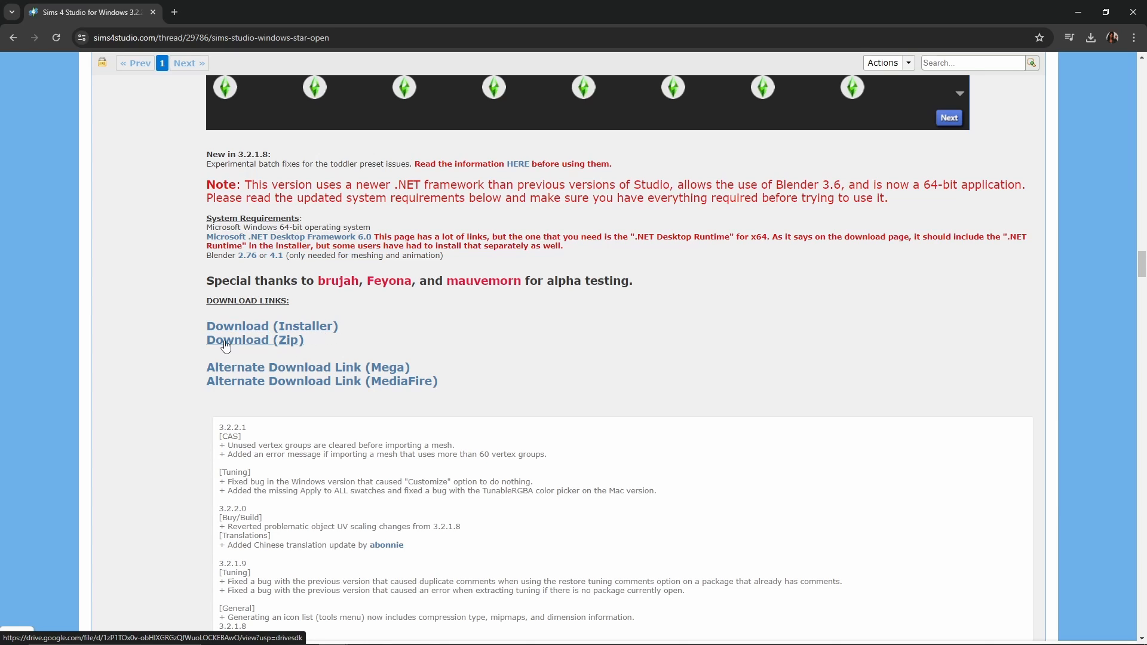
{"action": "mouse_move", "coordinate": [255, 349]}
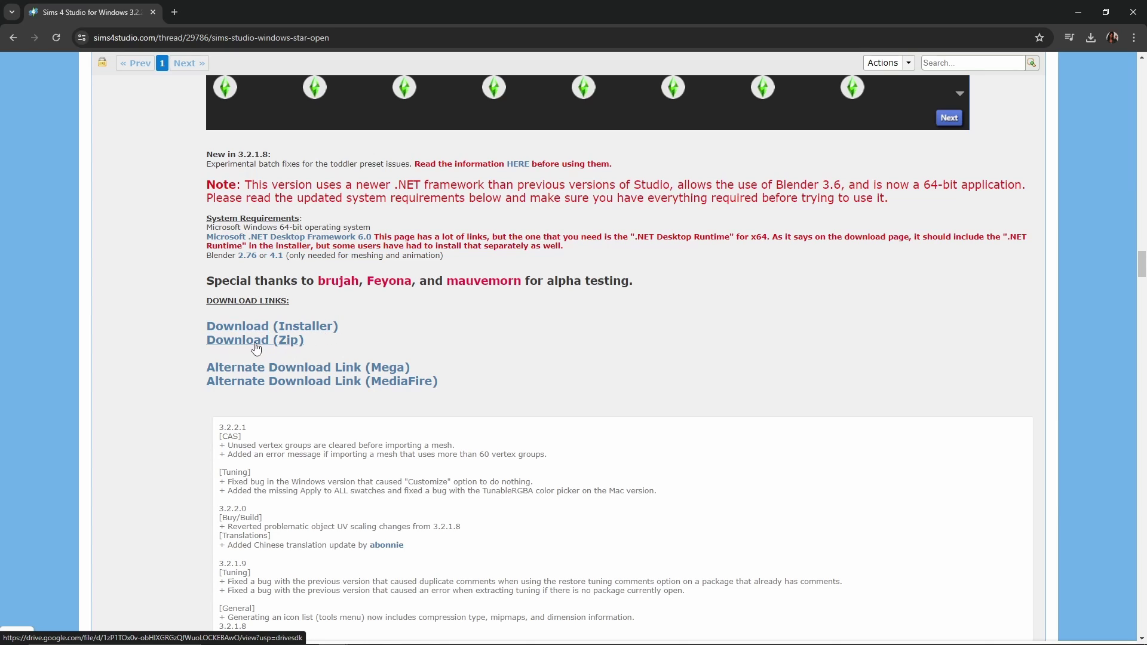
- Download the Sims4Studio_v3.2.2.1 (Star).zip from Google Drive, accepting the virus-scan warning
{"action": "left_click", "coordinate": [254, 339]}
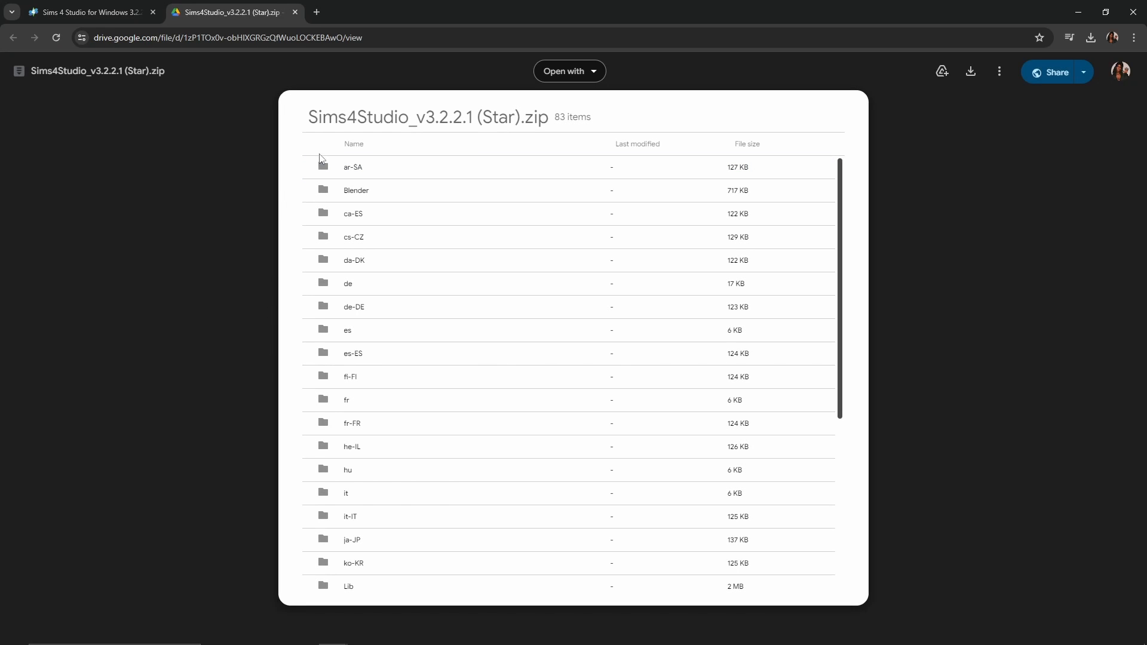
{"action": "mouse_move", "coordinate": [727, 612]}
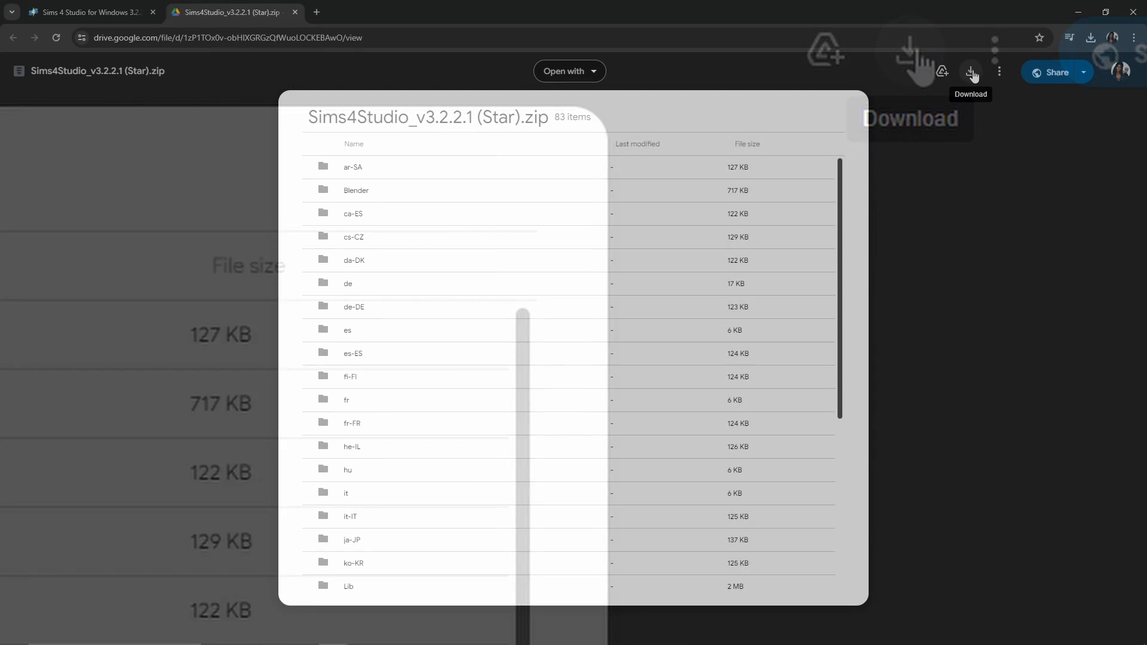
{"action": "left_click", "coordinate": [972, 72]}
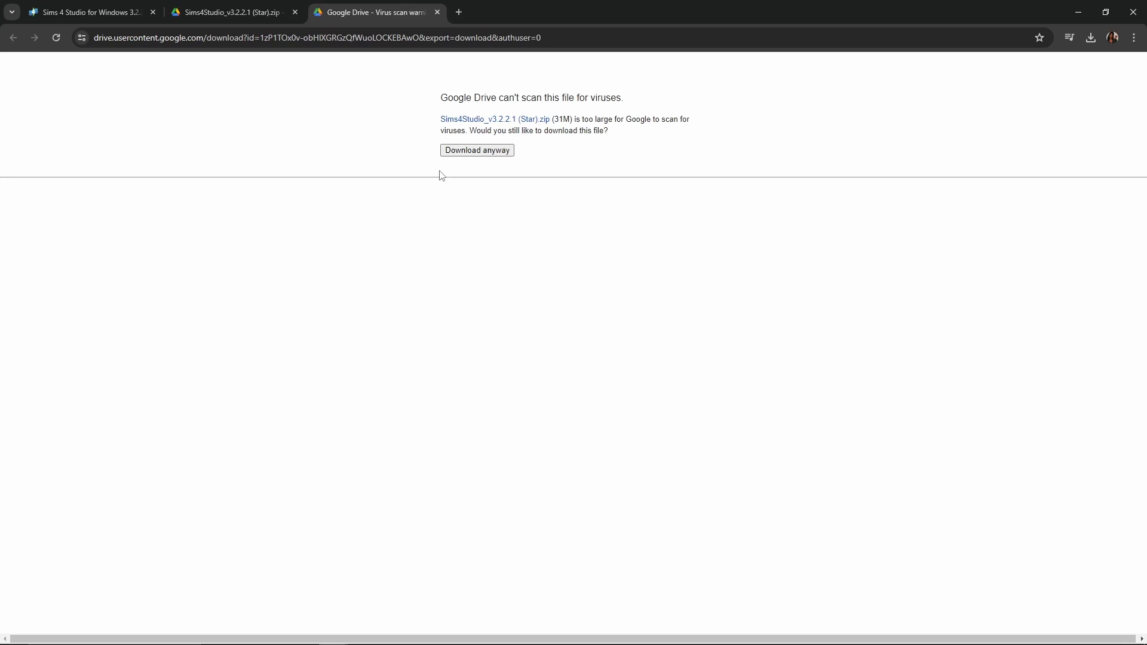
{"action": "mouse_move", "coordinate": [476, 150]}
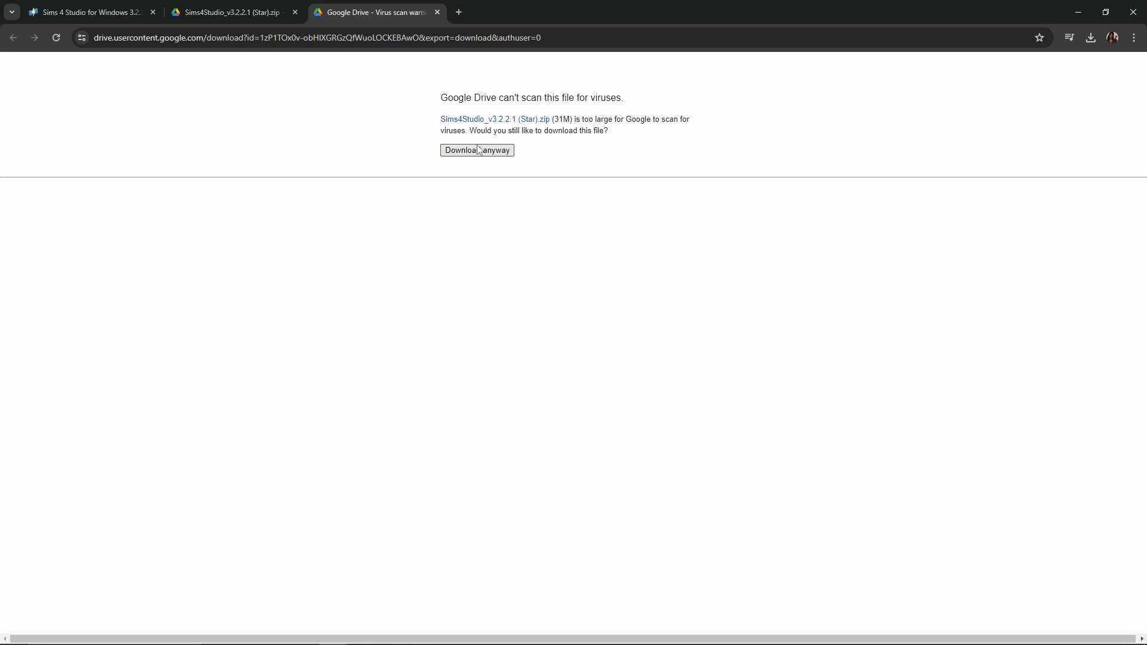
{"action": "mouse_move", "coordinate": [503, 153]}
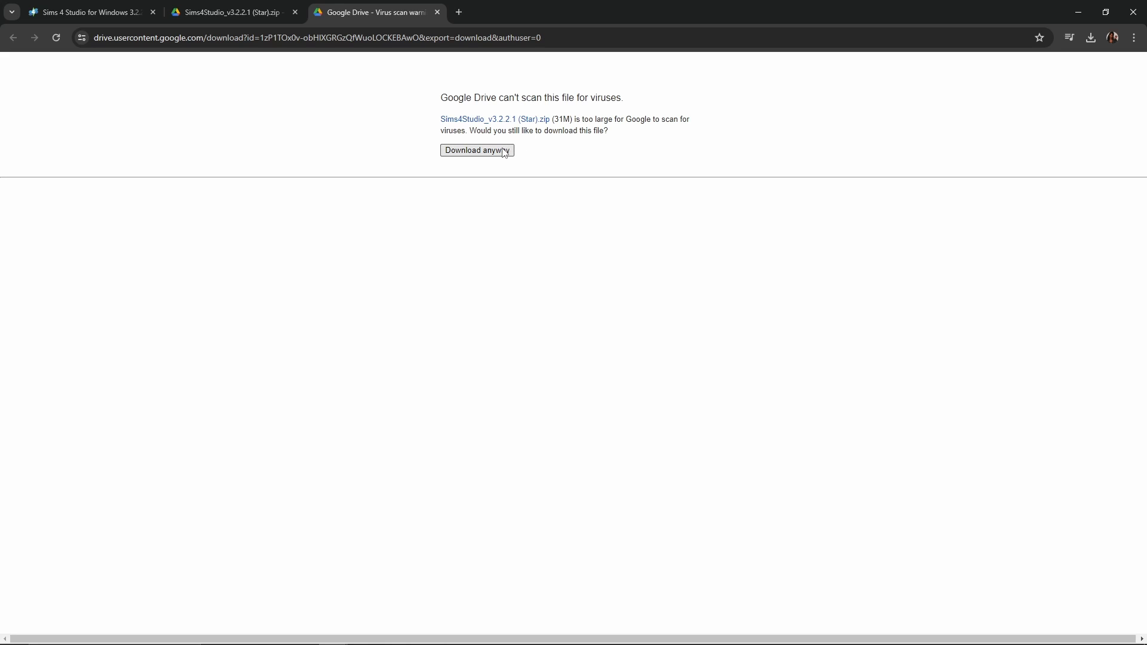
{"action": "mouse_move", "coordinate": [501, 154]}
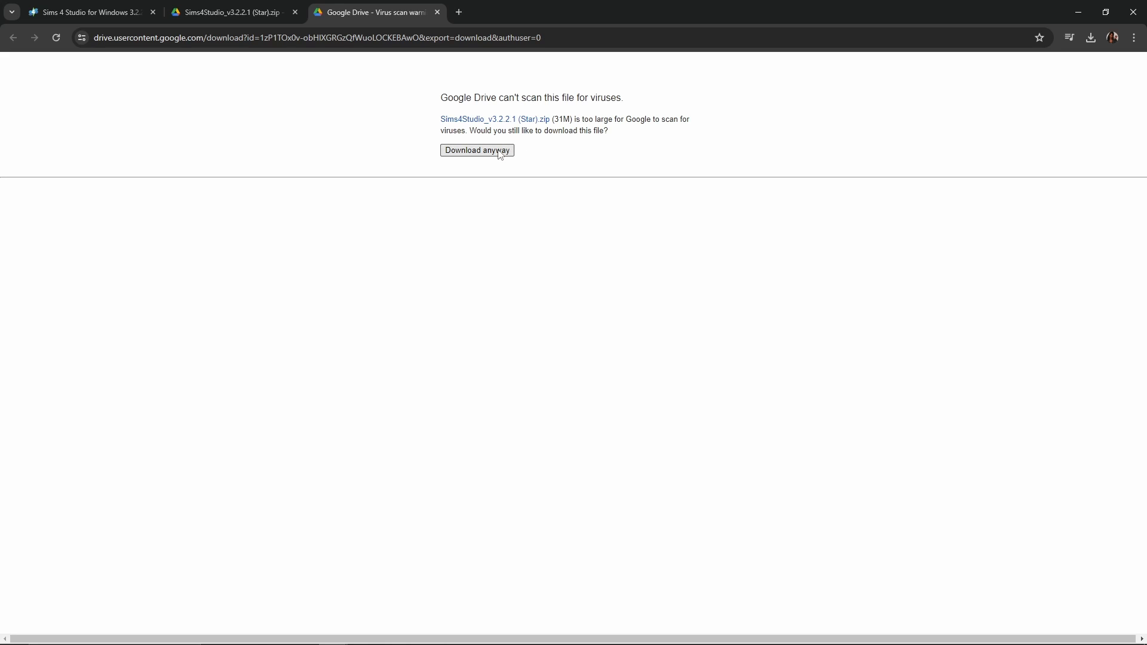
{"action": "left_click", "coordinate": [476, 150]}
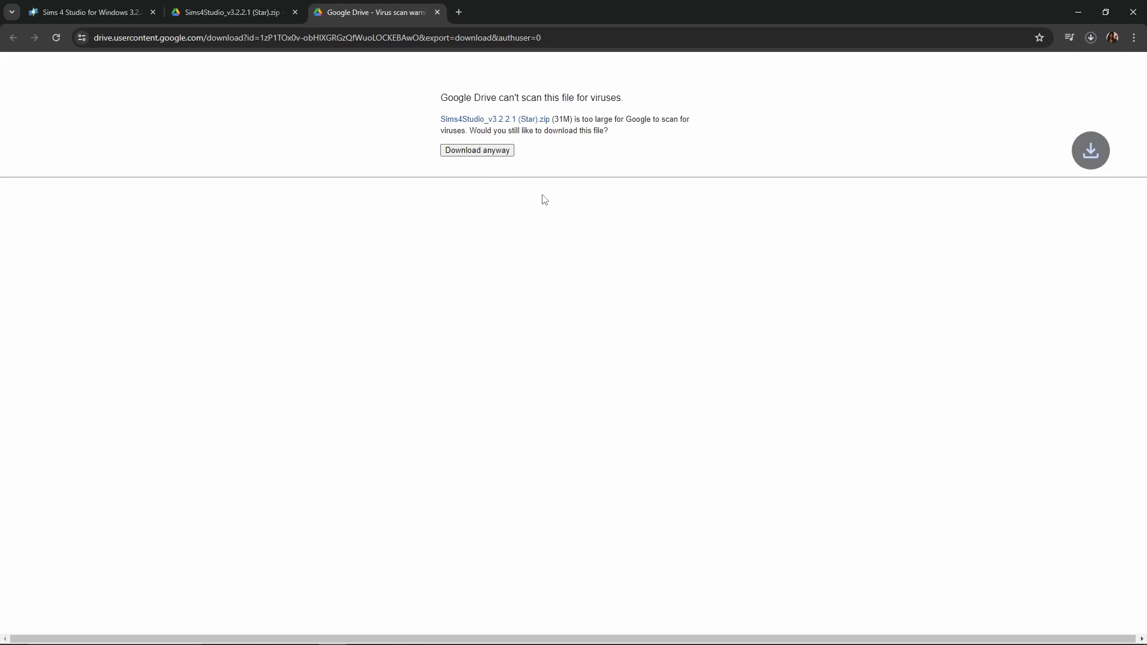
{"action": "mouse_move", "coordinate": [394, 454]}
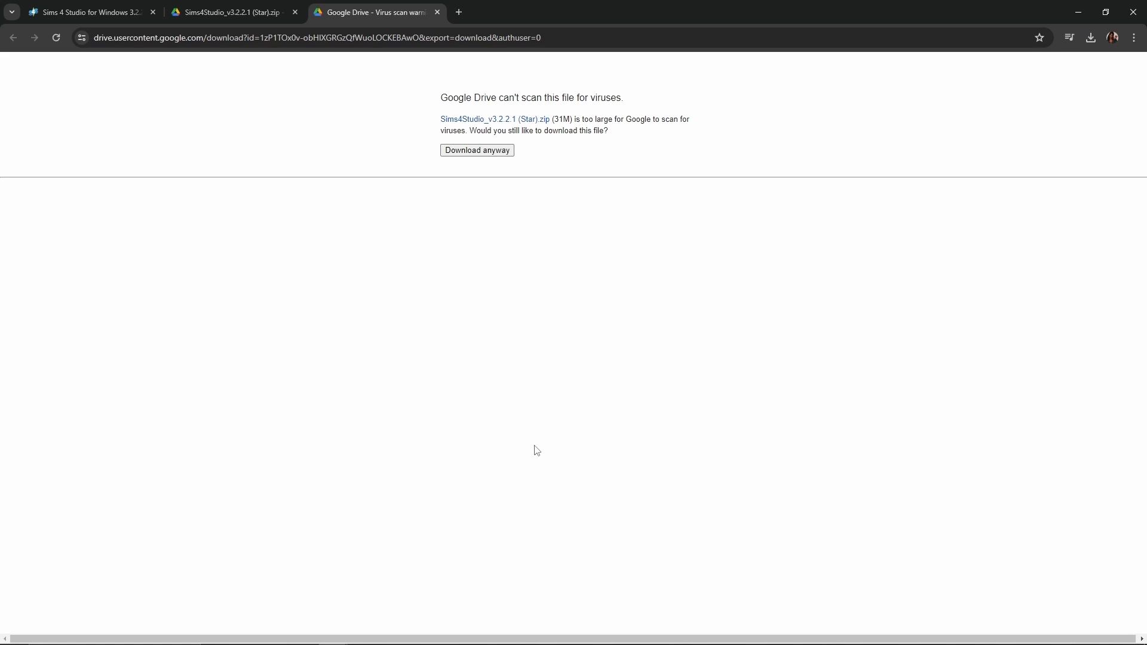
{"action": "mouse_move", "coordinate": [526, 452]}
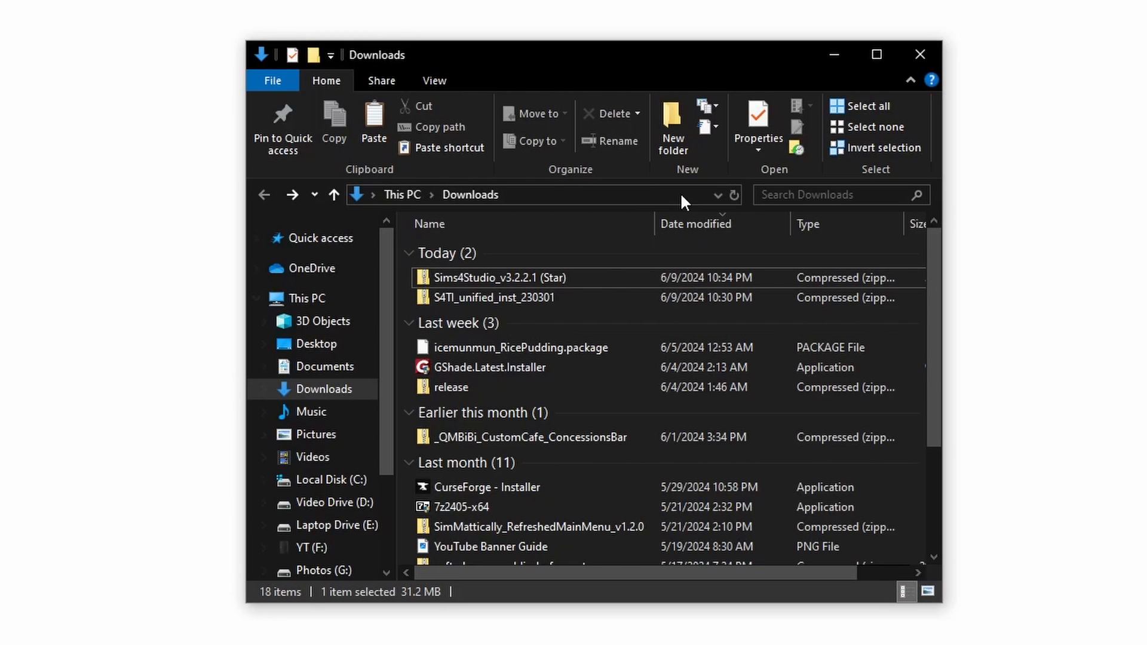
{"action": "left_click", "coordinate": [496, 277]}
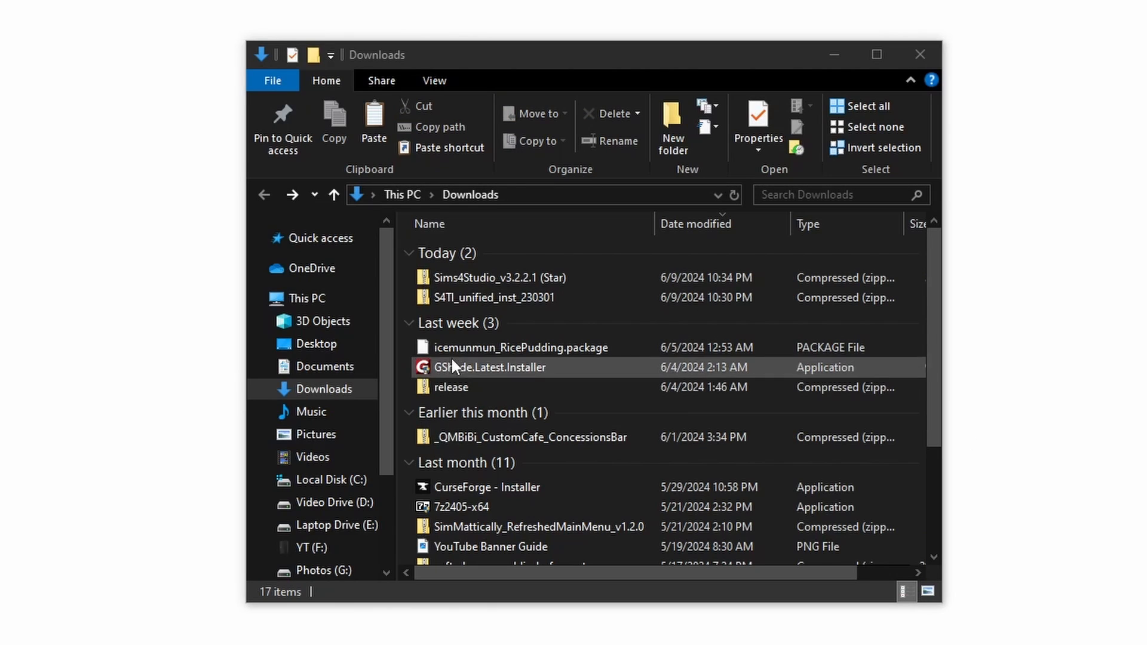
{"action": "mouse_move", "coordinate": [451, 297]}
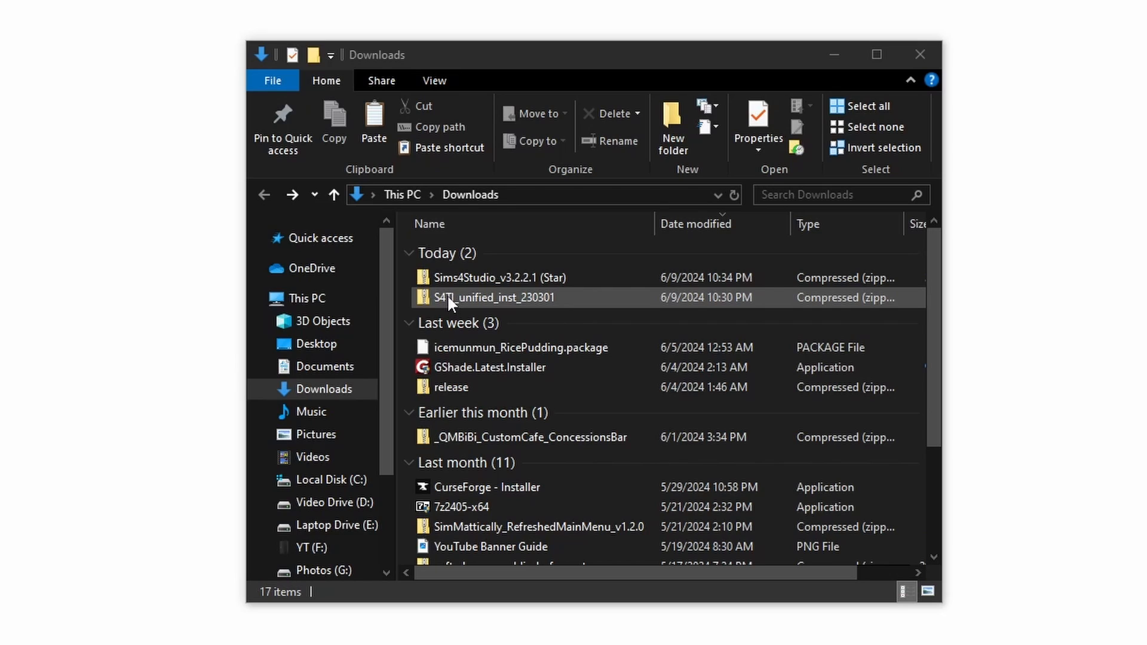
{"action": "mouse_move", "coordinate": [470, 306]}
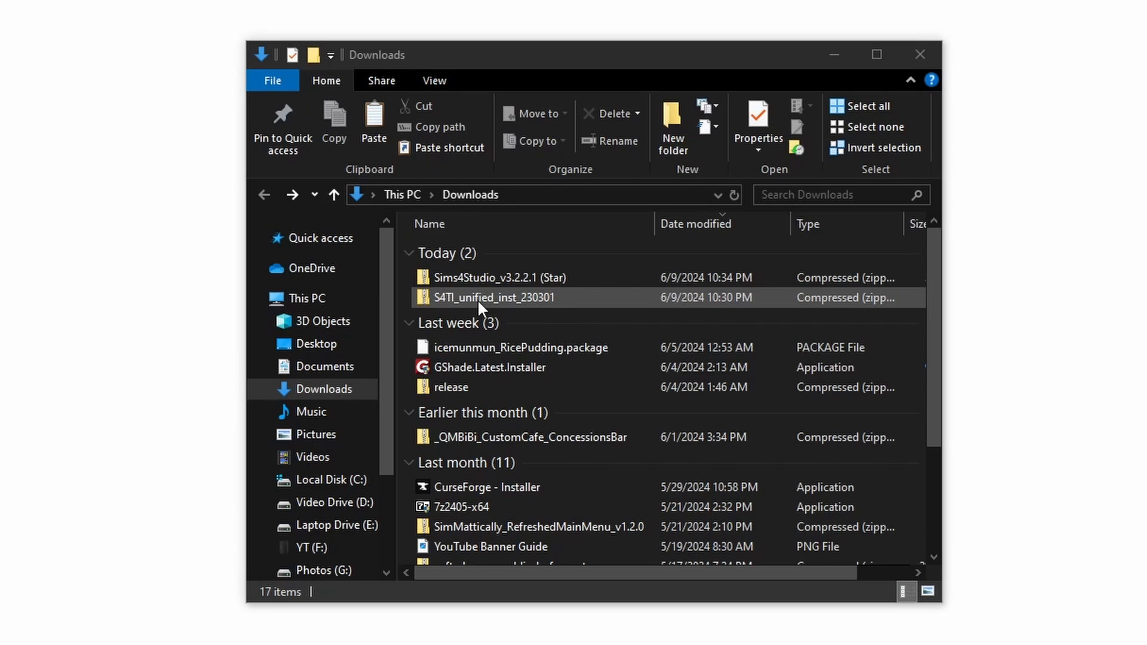
{"action": "left_click", "coordinate": [498, 277]}
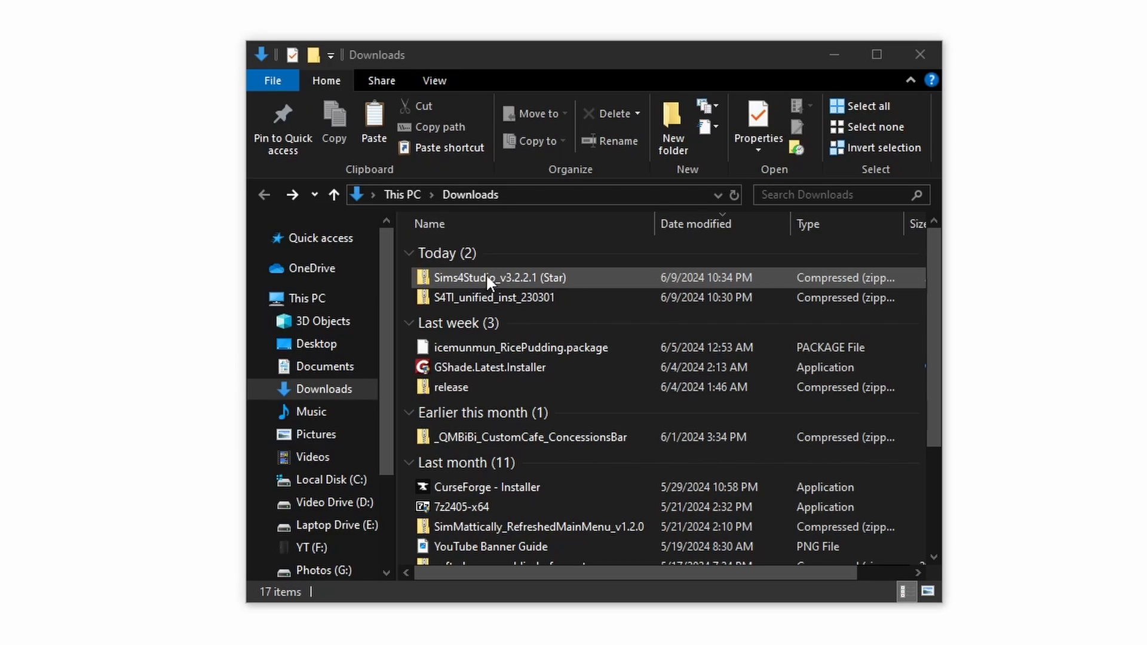
- Extract the zip with 7-Zip into a 'Sims4Studio_v3.2.2.1 (Star)' folder in Downloads
{"action": "right_click", "coordinate": [487, 277]}
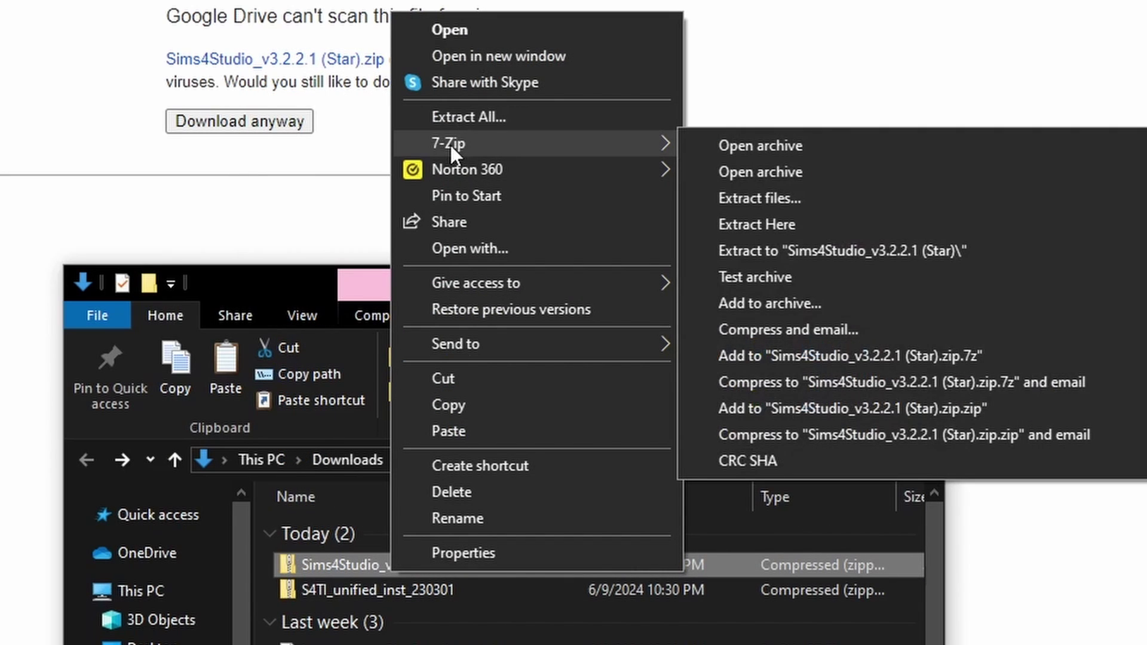
{"action": "mouse_move", "coordinate": [482, 154]}
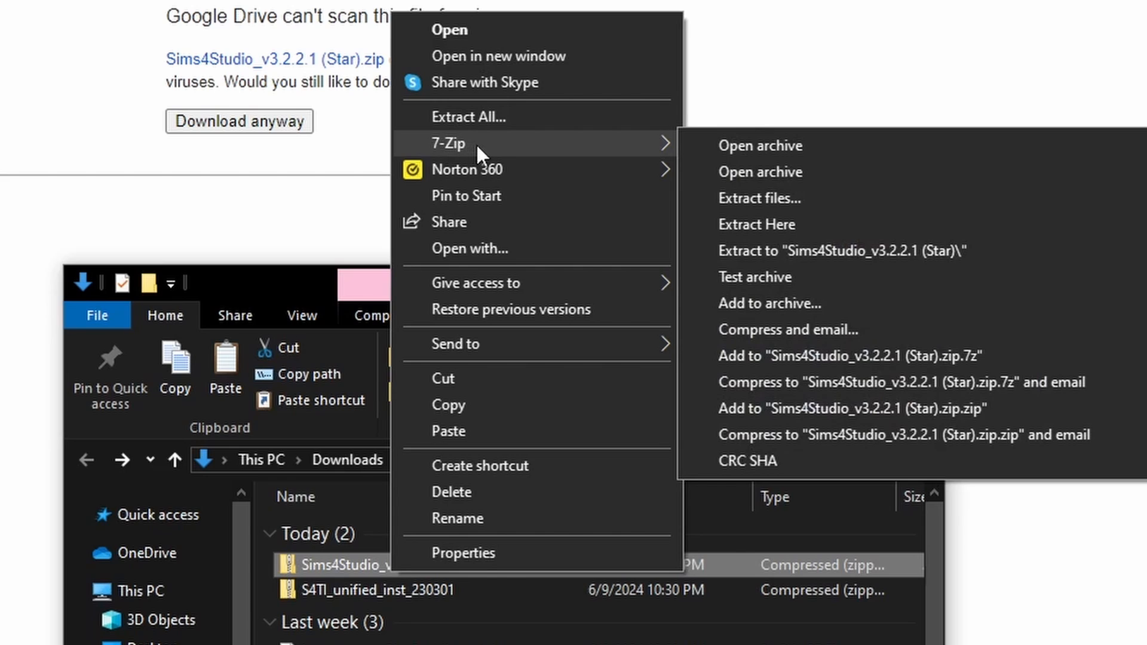
{"action": "mouse_move", "coordinate": [590, 151]}
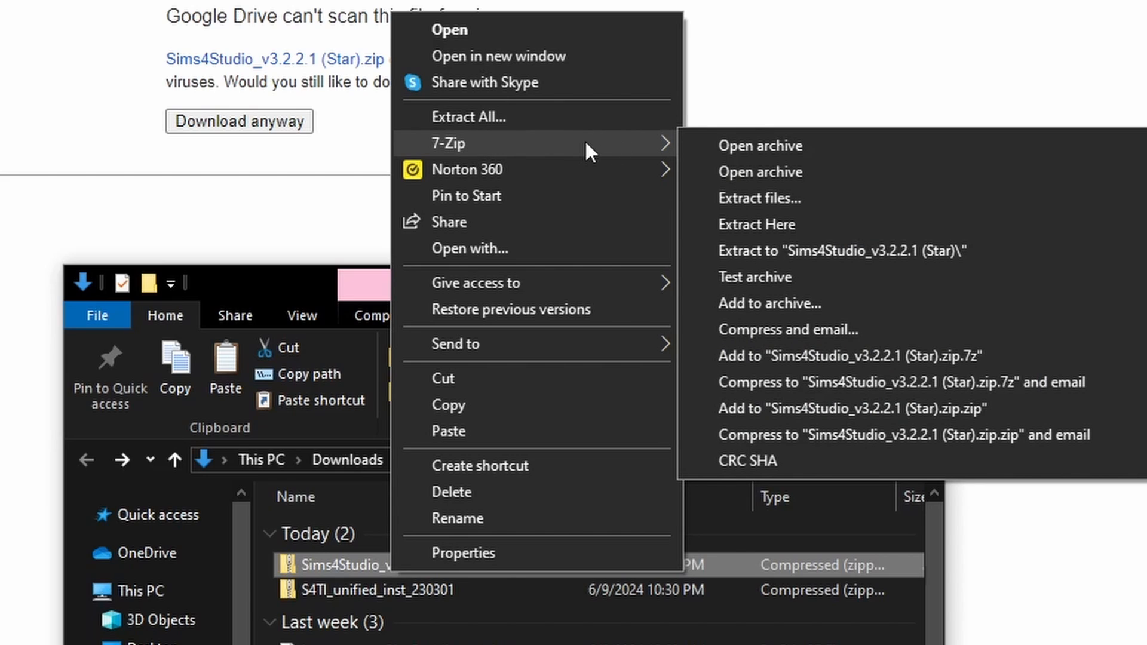
{"action": "mouse_move", "coordinate": [809, 250]}
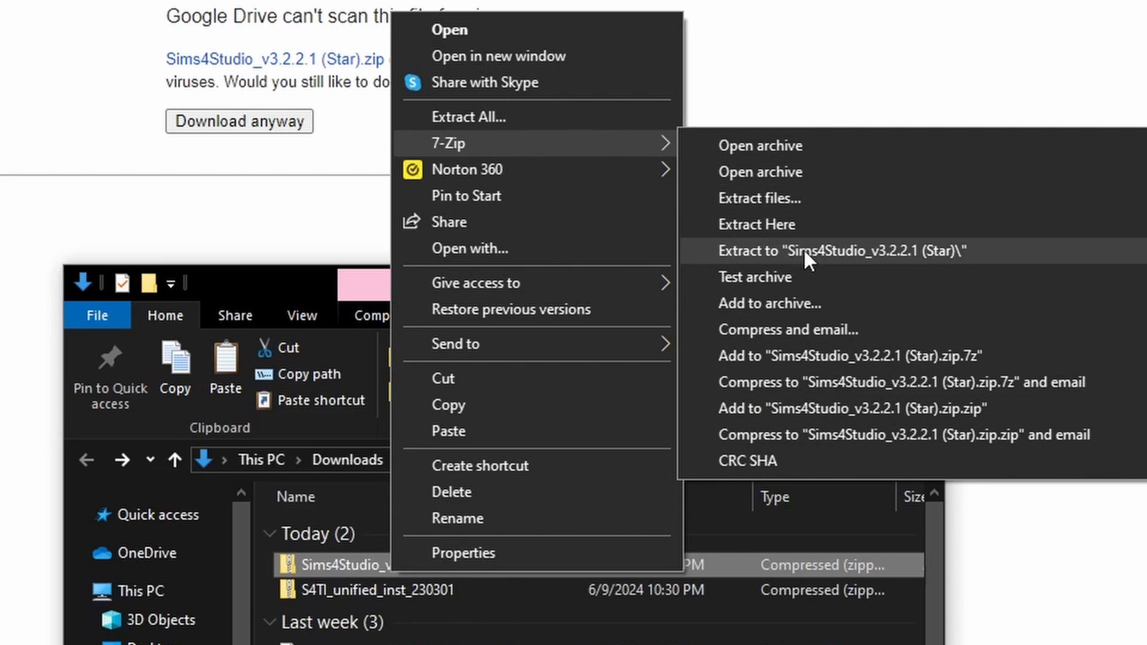
{"action": "mouse_move", "coordinate": [885, 267]}
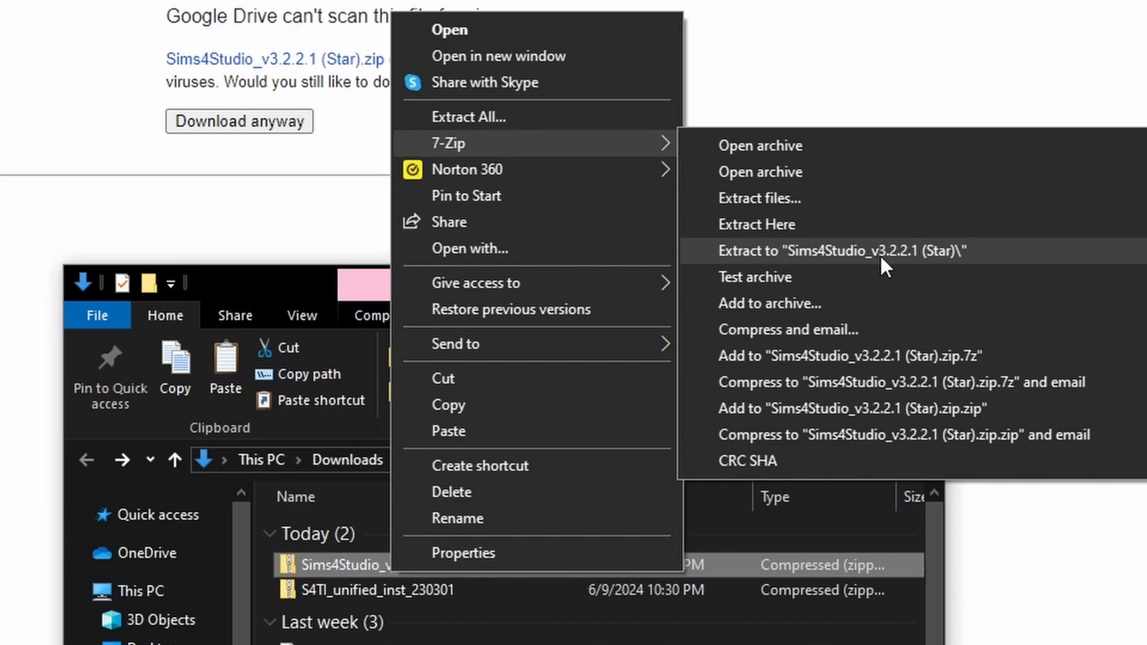
{"action": "mouse_move", "coordinate": [932, 266]}
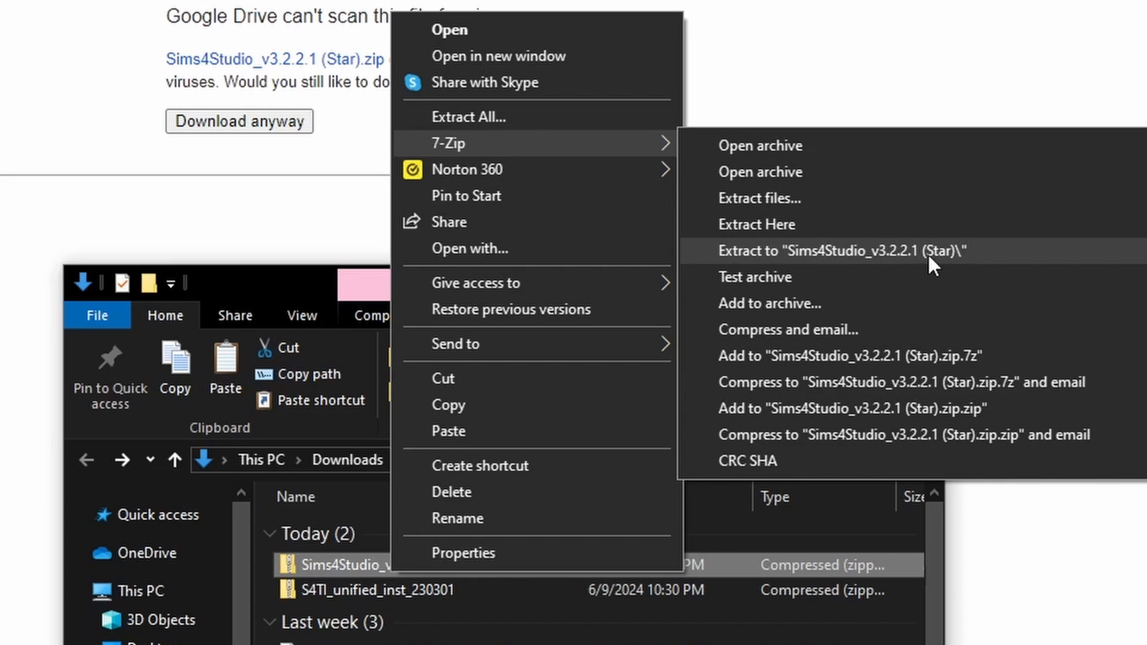
{"action": "mouse_move", "coordinate": [845, 264]}
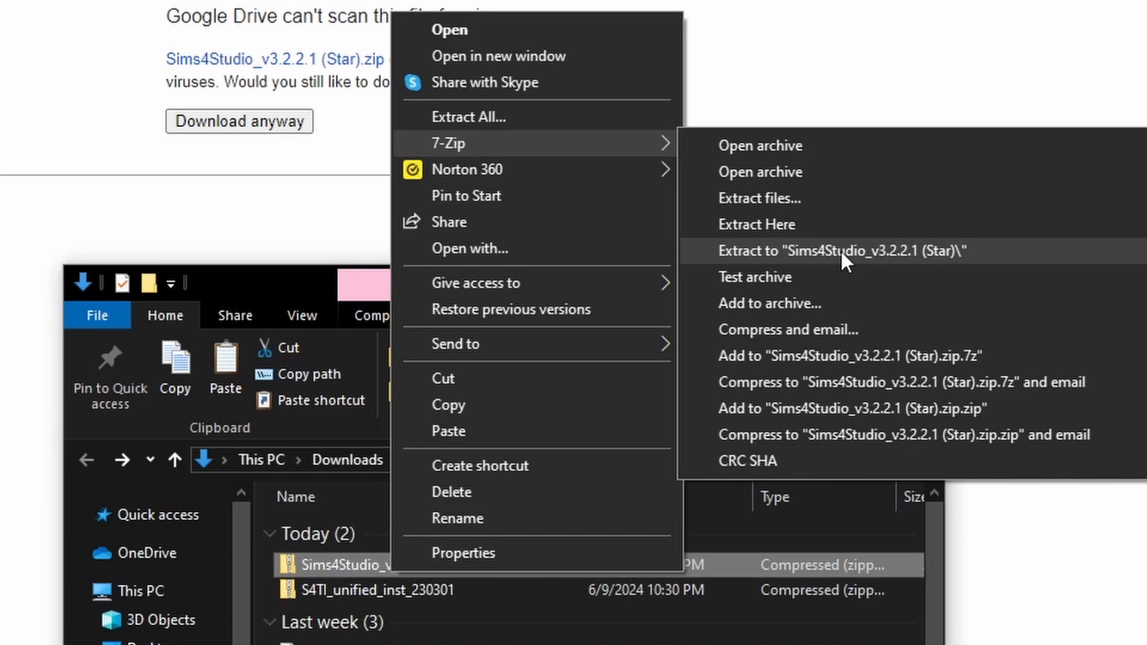
{"action": "left_click", "coordinate": [842, 250]}
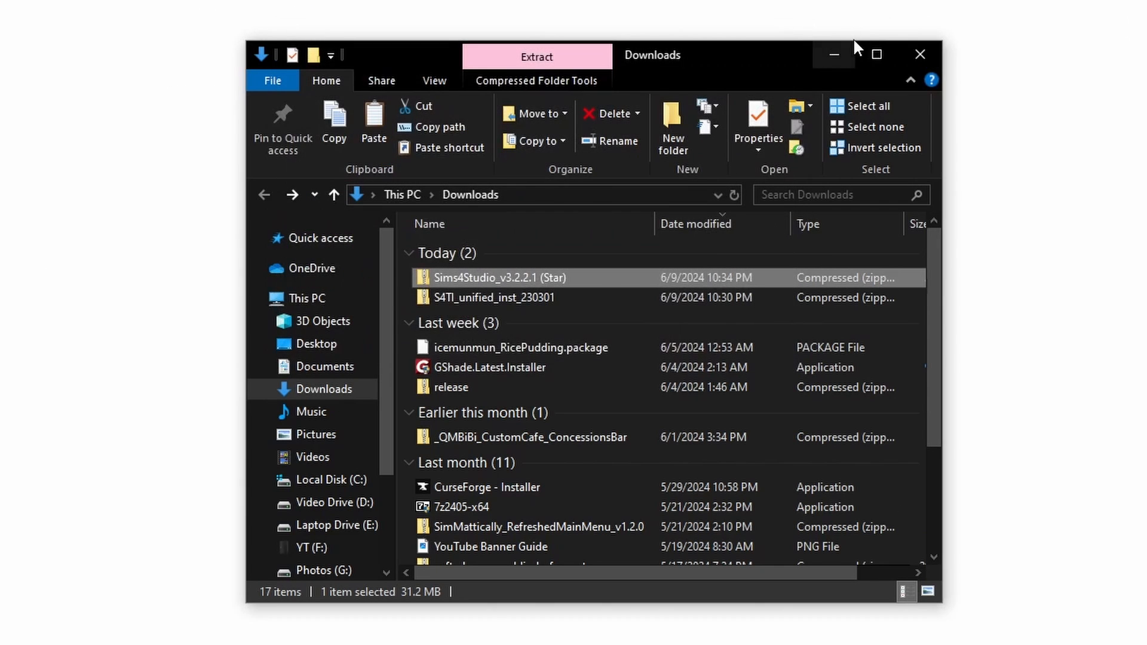
{"action": "left_click", "coordinate": [537, 56]}
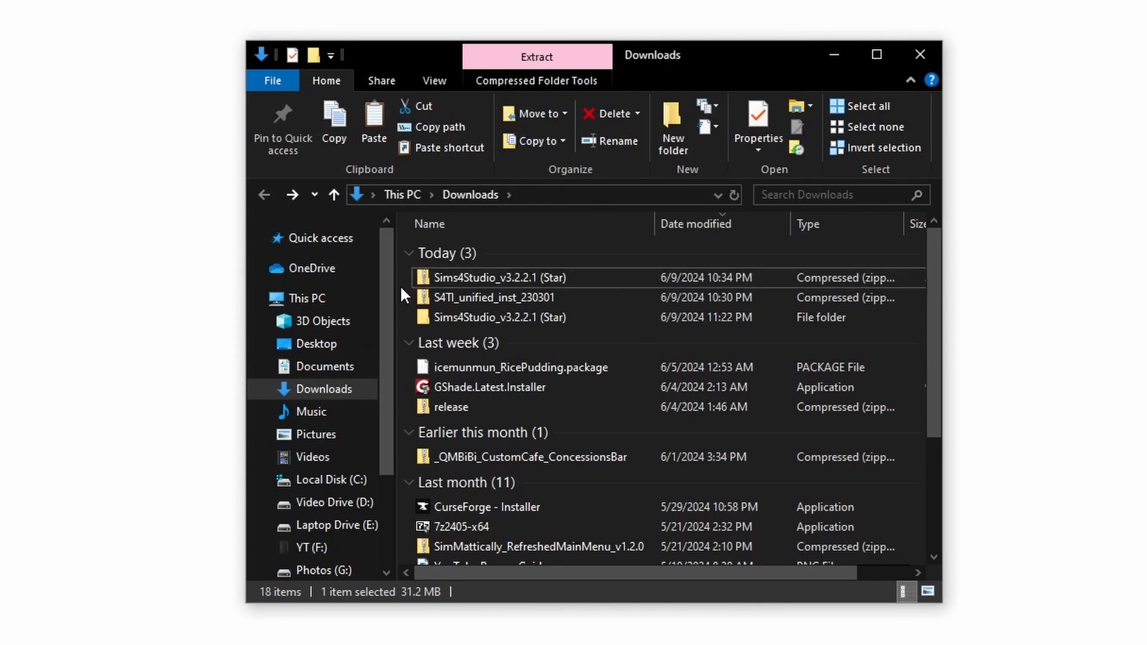
{"action": "mouse_move", "coordinate": [480, 286]}
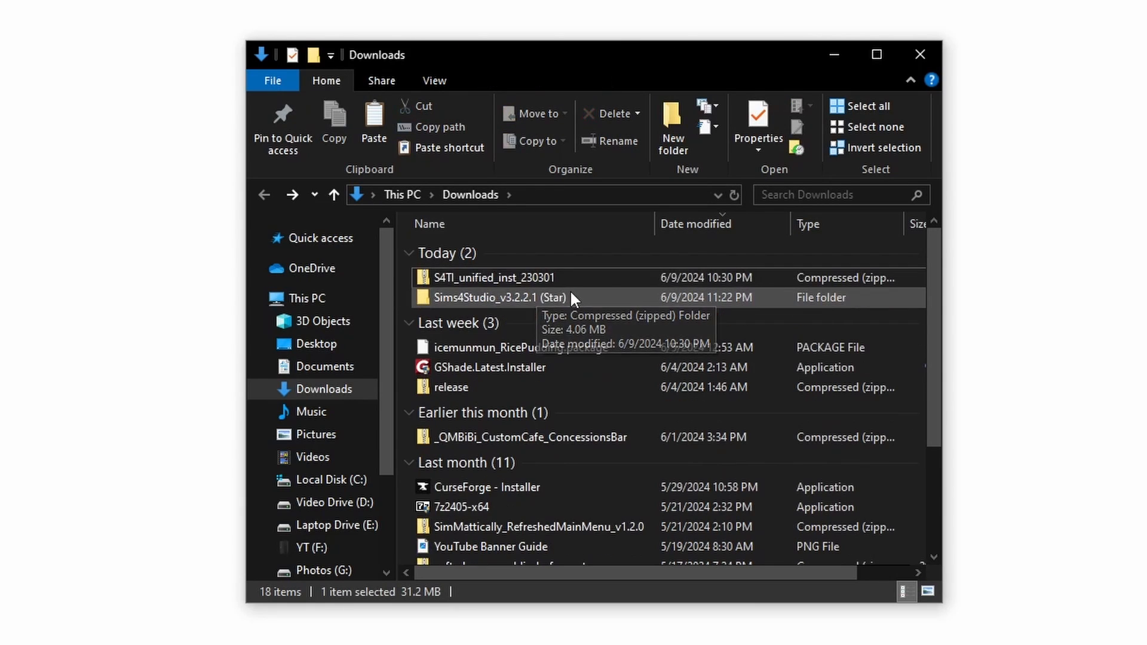
{"action": "mouse_move", "coordinate": [441, 305]}
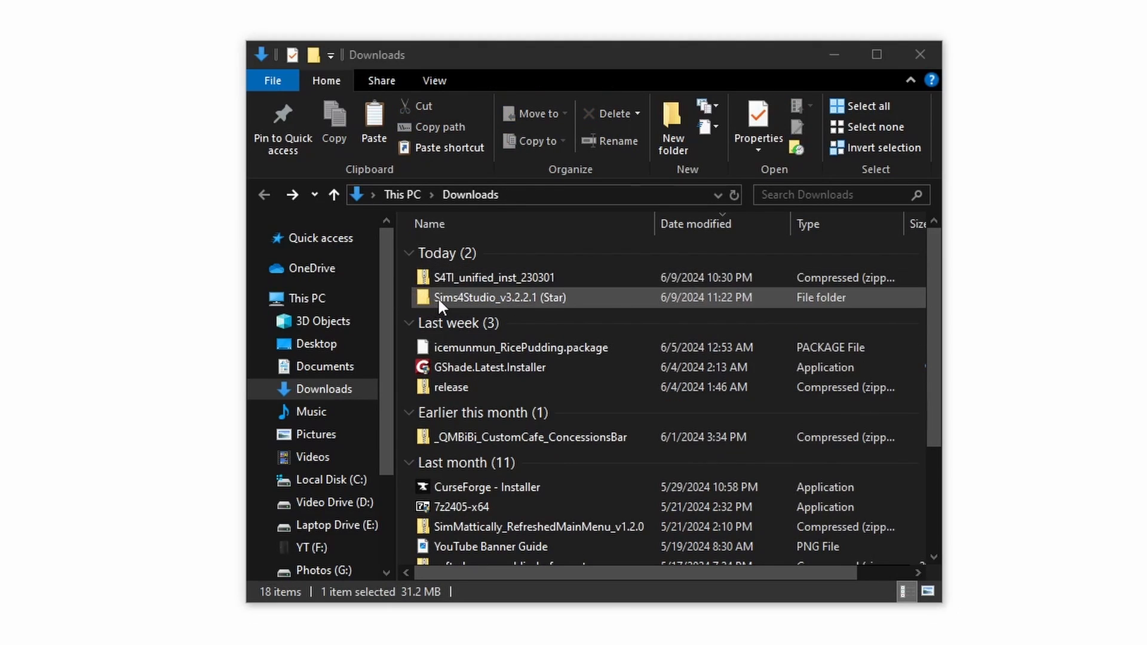
{"action": "mouse_move", "coordinate": [556, 298]}
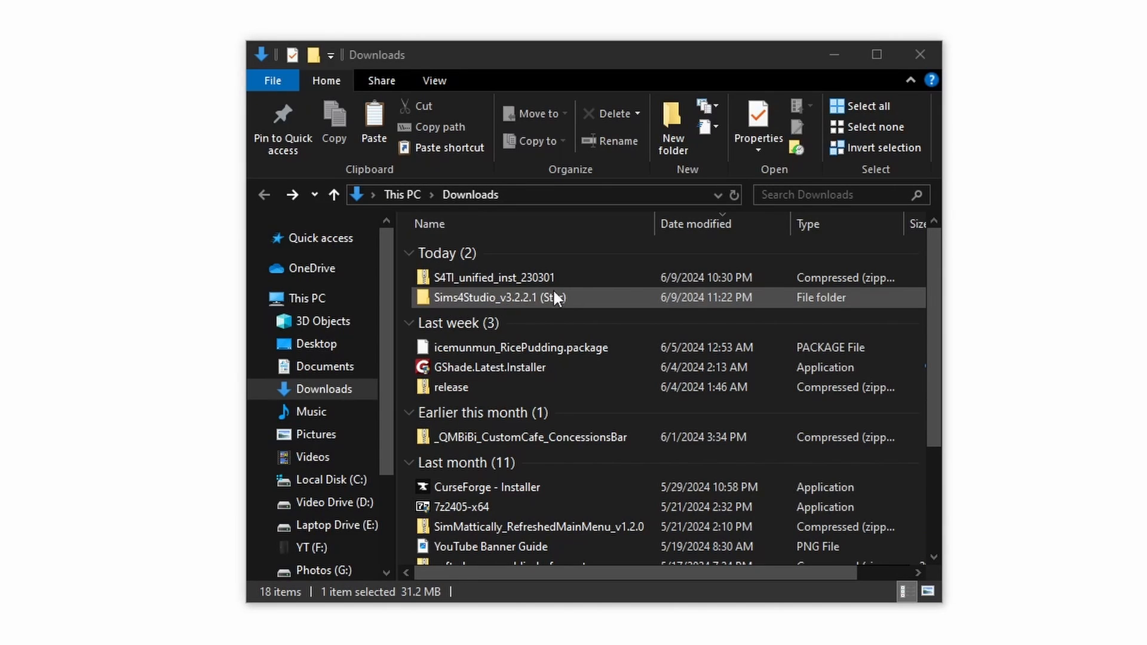
{"action": "mouse_move", "coordinate": [482, 303]}
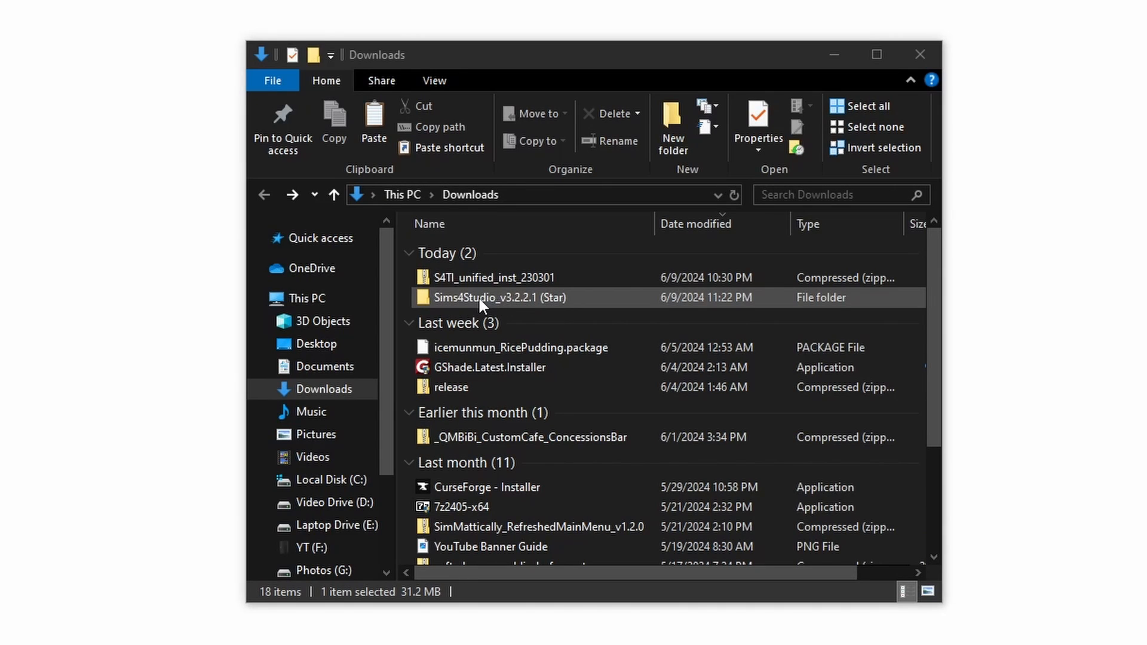
- Launch S4Studio.exe from the extracted Sims4Studio_v3.2.2.1 (Star) folder
{"action": "double_click", "coordinate": [499, 297]}
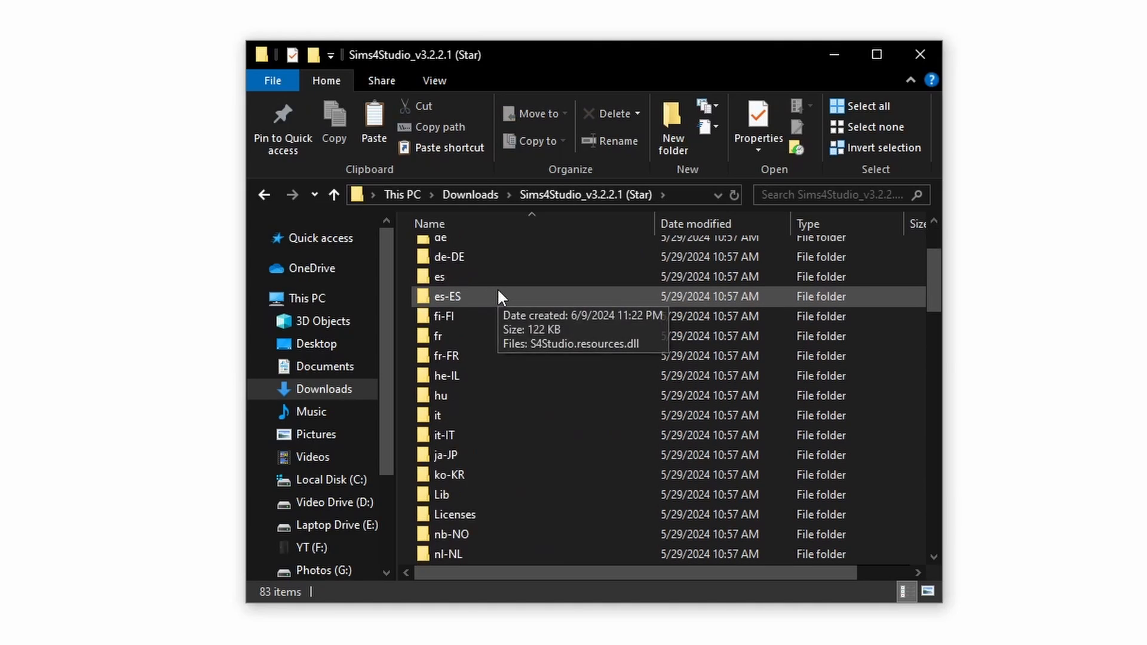
{"action": "scroll", "scroll_direction": "down", "scroll_amount": 3}
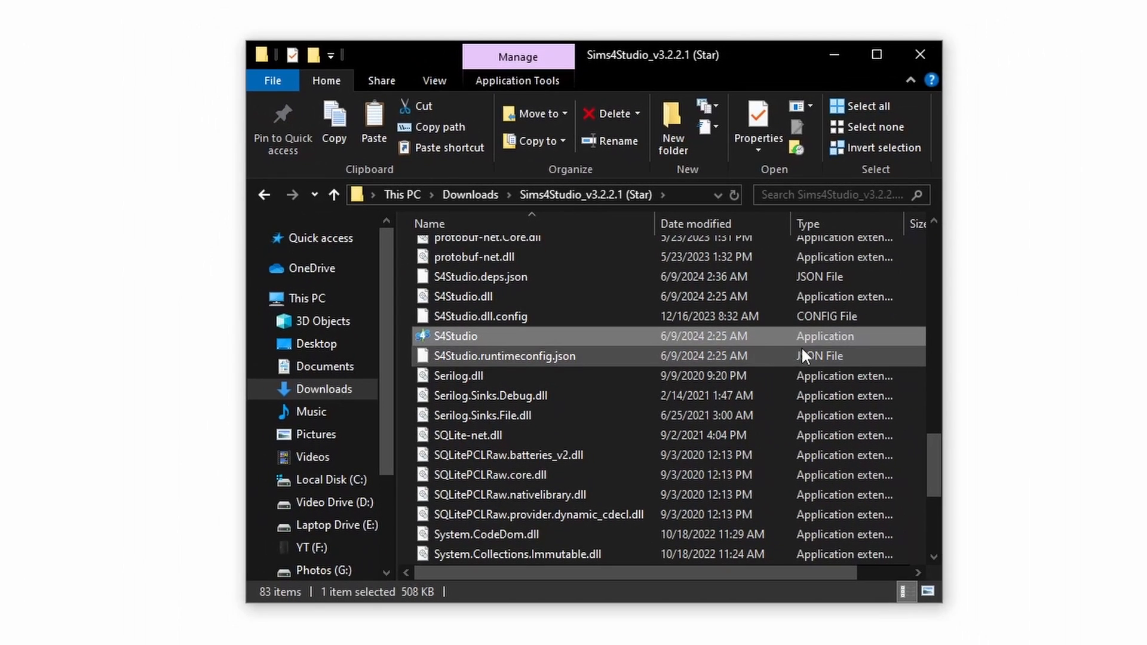
{"action": "mouse_move", "coordinate": [752, 358]}
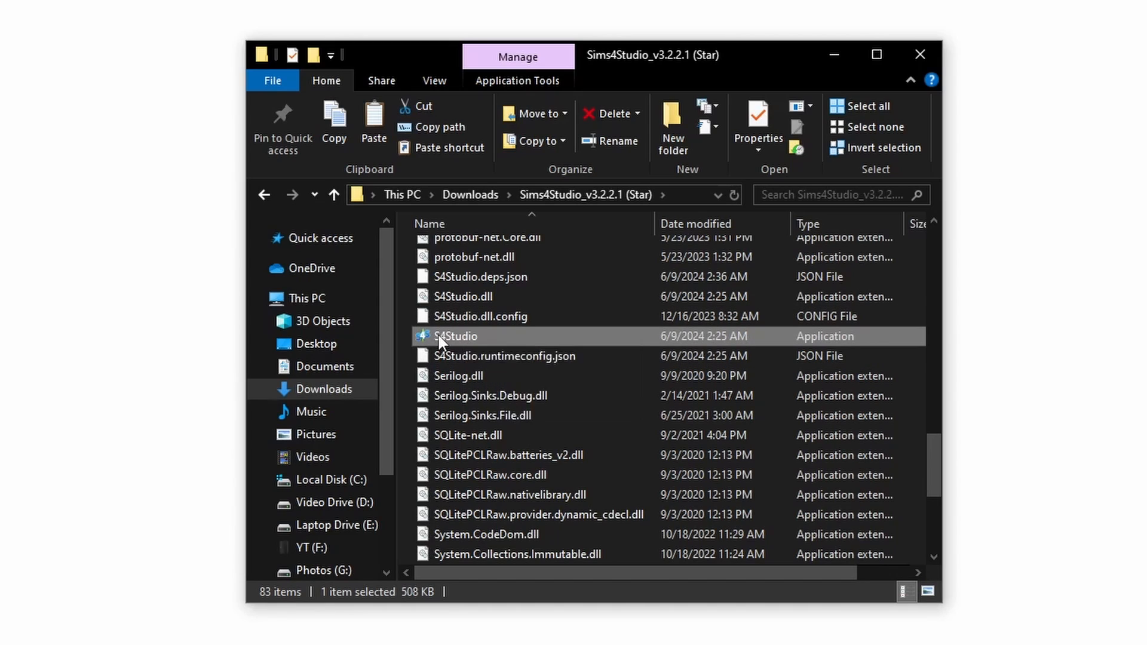
{"action": "double_click", "coordinate": [456, 336]}
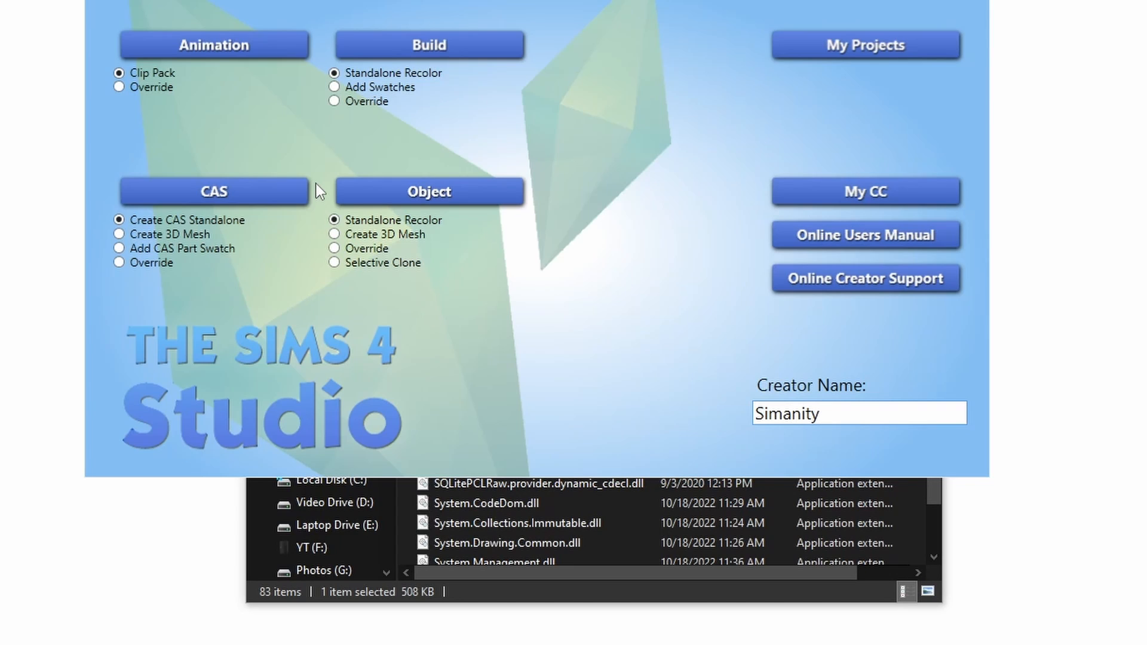
- Activate the Creator Name field on the Sims 4 Studio start screen
{"action": "left_click", "coordinate": [859, 414]}
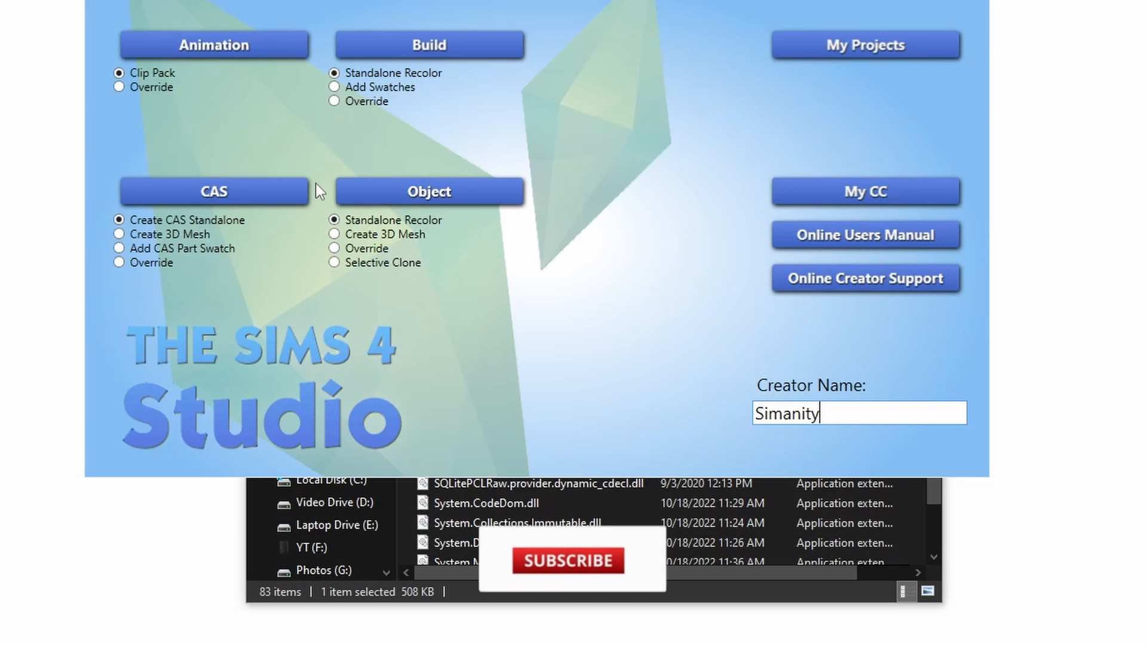
{"action": "left_click", "coordinate": [572, 561]}
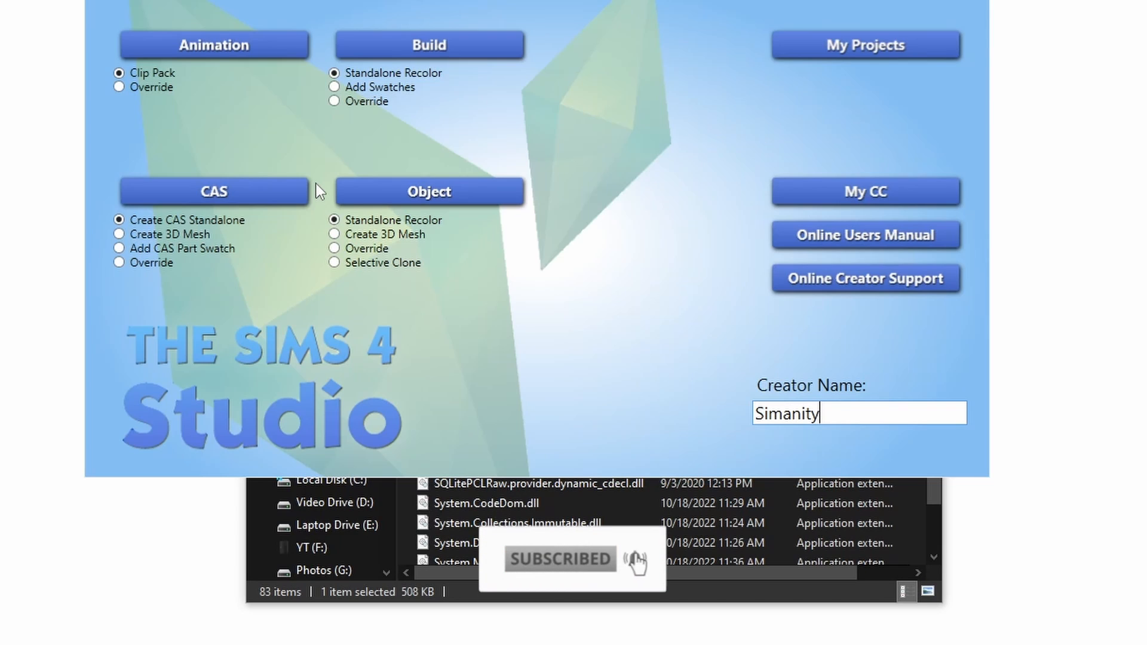